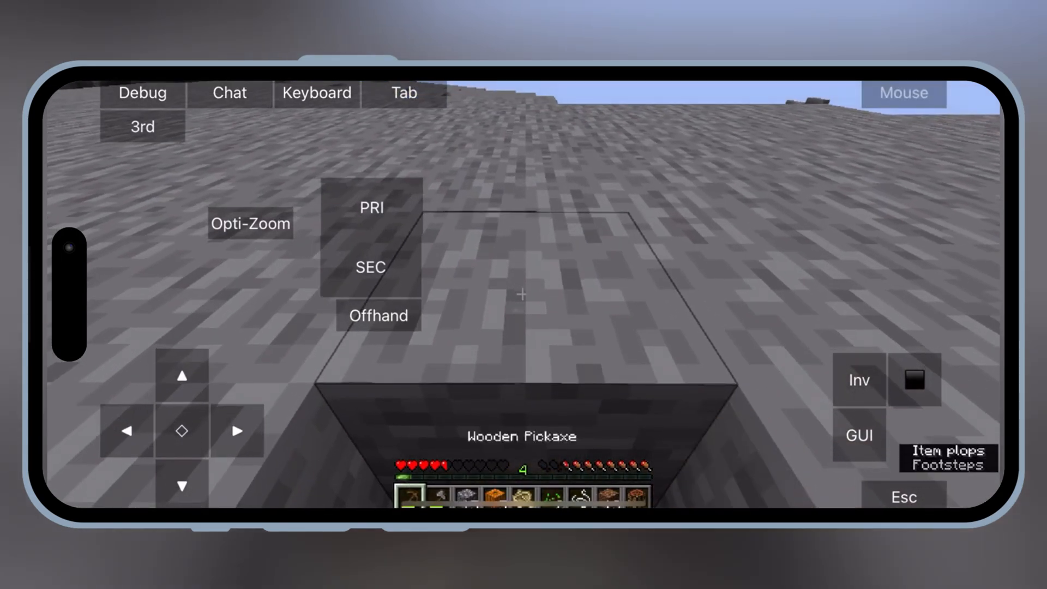
- Browse down the AltStore page before leaving it
click(858, 380)
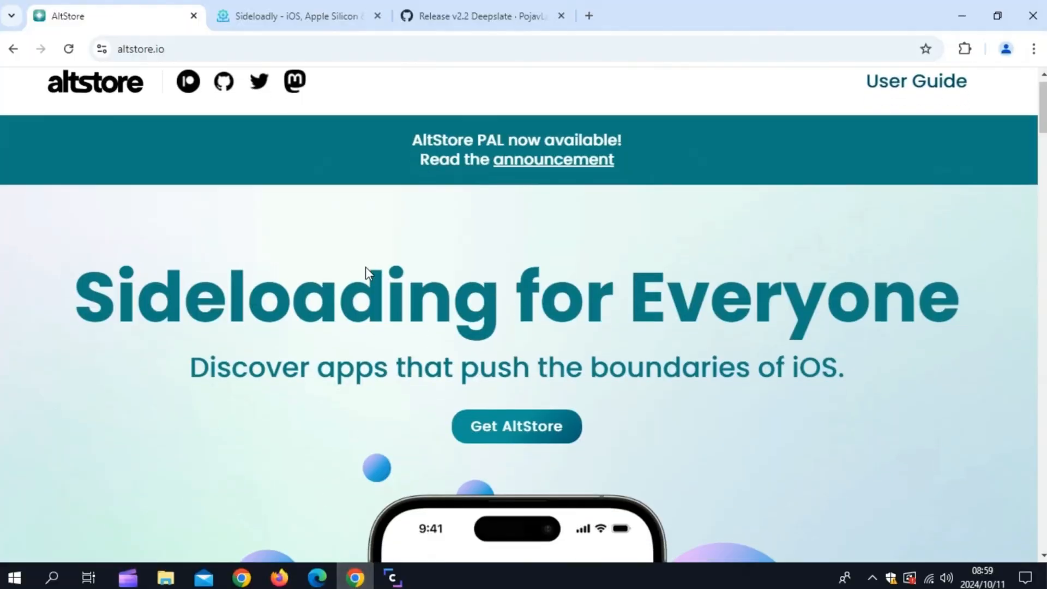
scroll(down, 3)
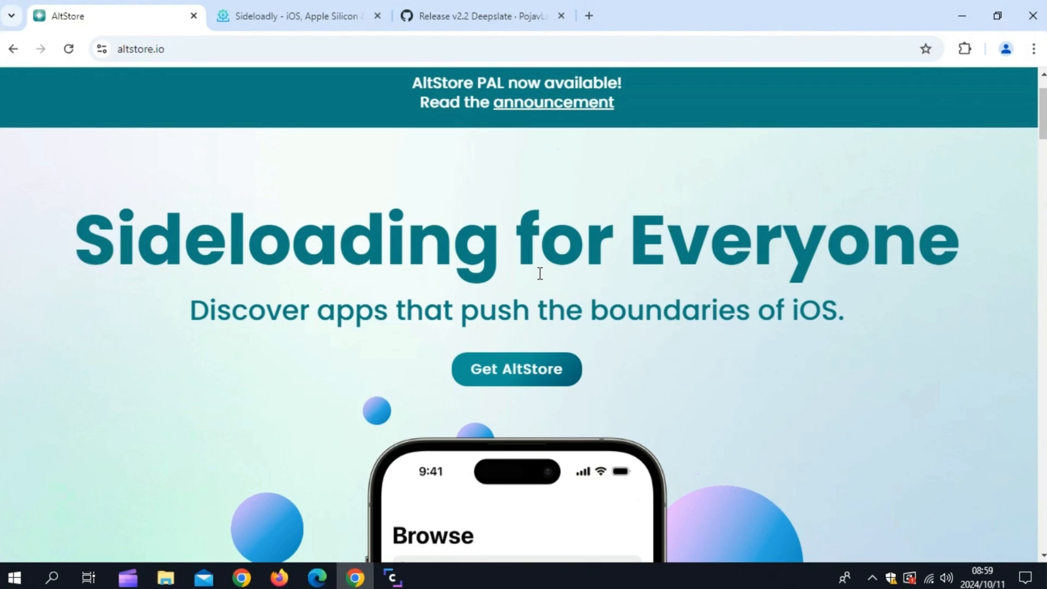
scroll(down, 3)
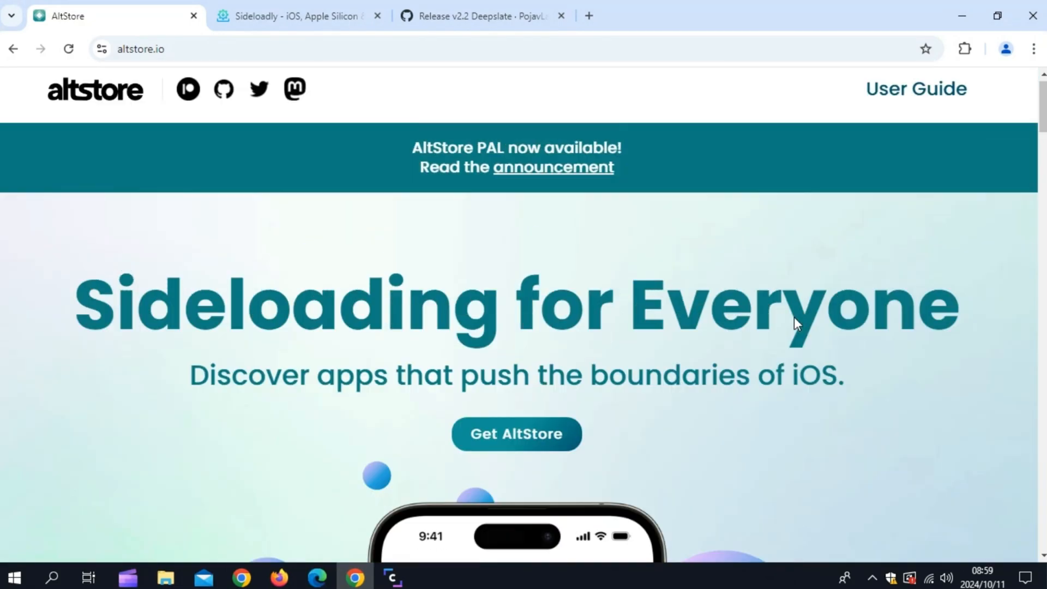
- Review Sideloadly's site for the Windows 64-bit download and the iTunes/iCloud requirement notice
click(297, 16)
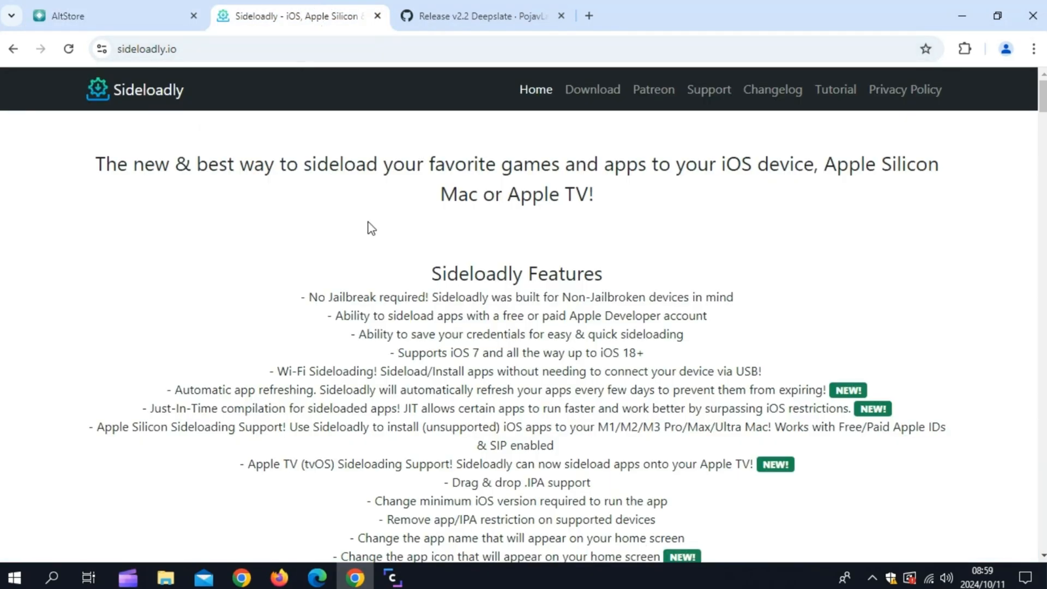
scroll(down, 3)
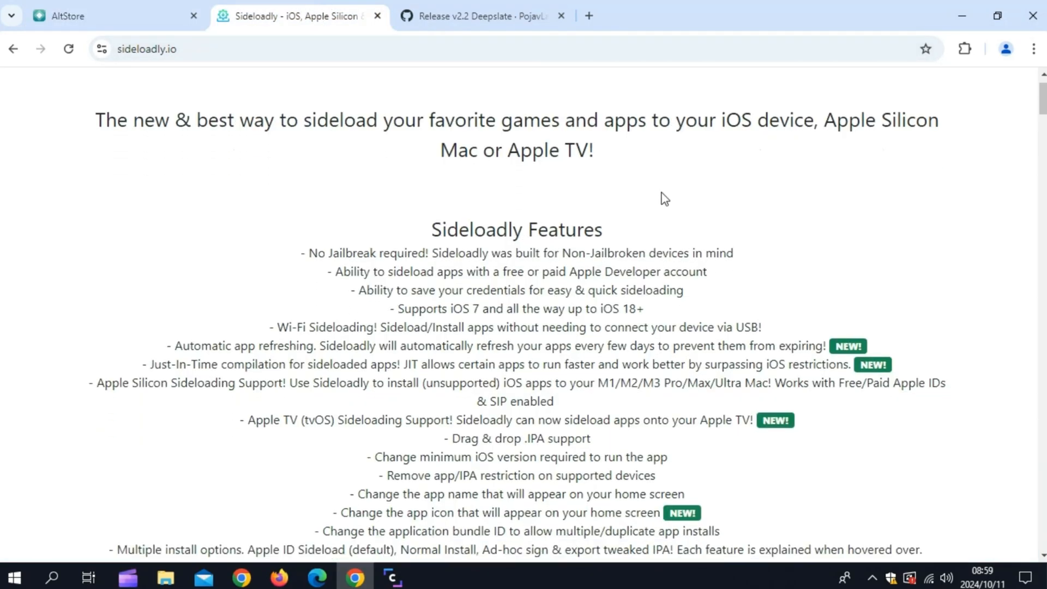
scroll(down, 3)
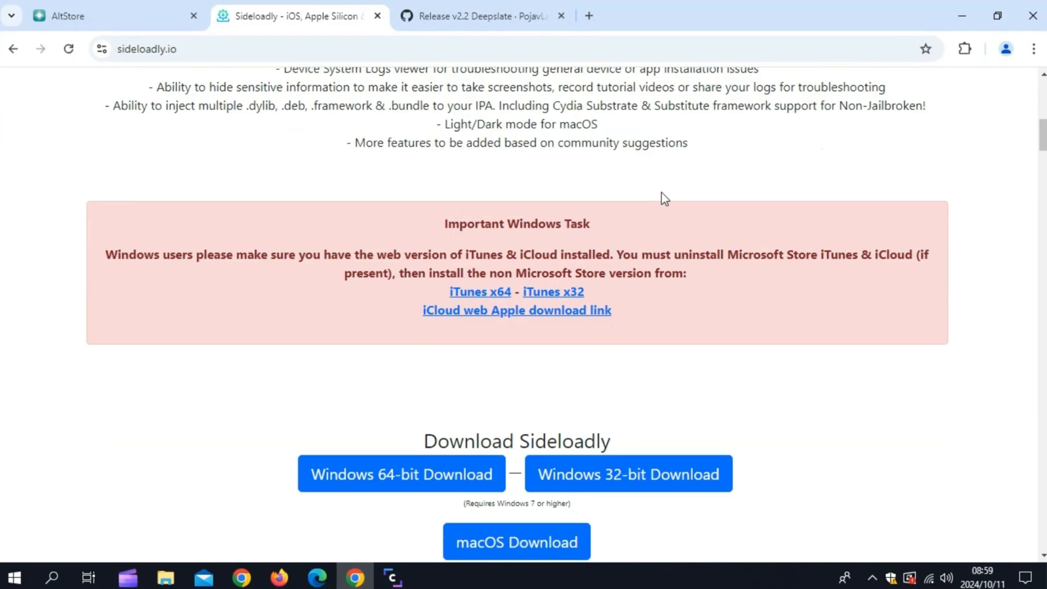
scroll(down, 3)
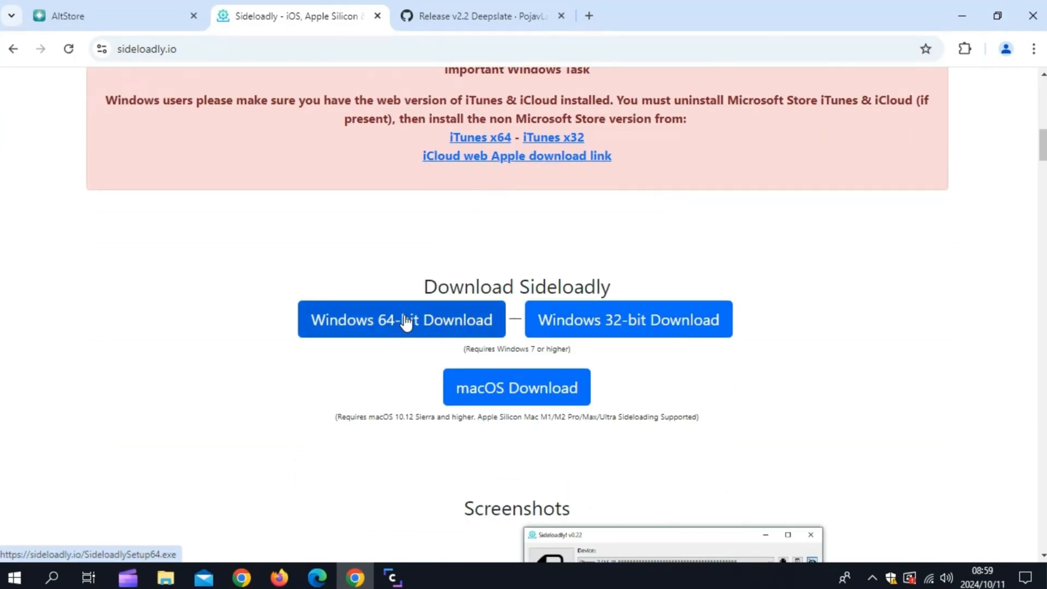
scroll(up, 3)
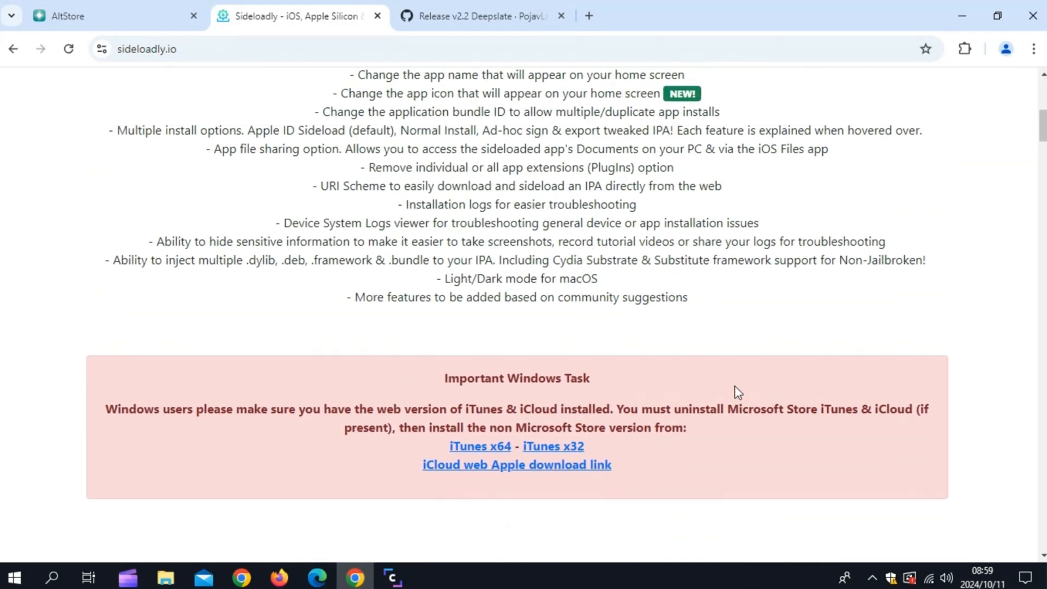
mouse_move(481, 15)
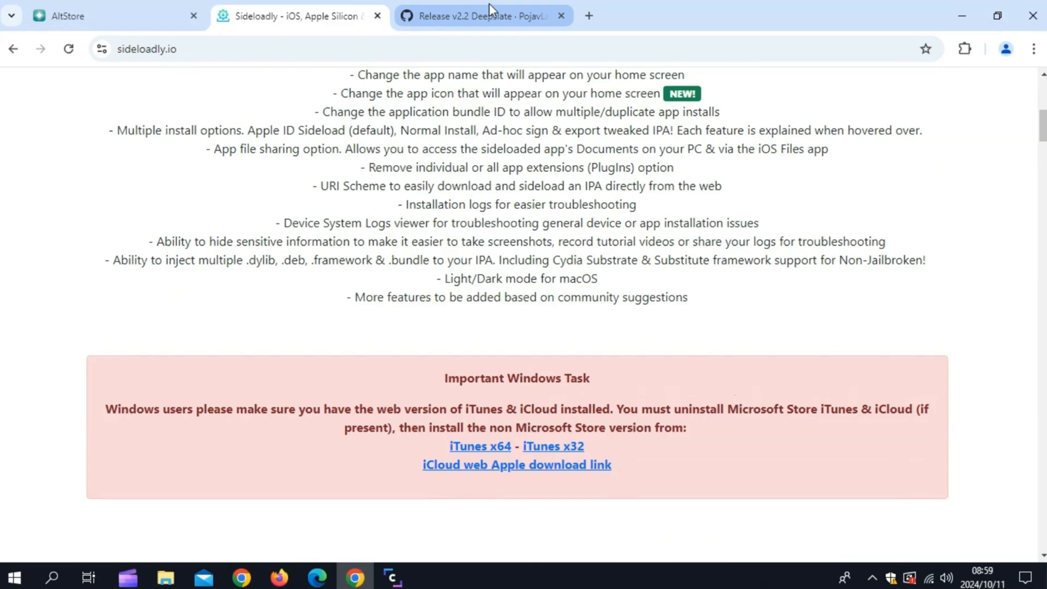
- Download net.kdt.pojavlauncher-2.2-ios.ipa from the v2.2 Deepslate release assets
click(480, 15)
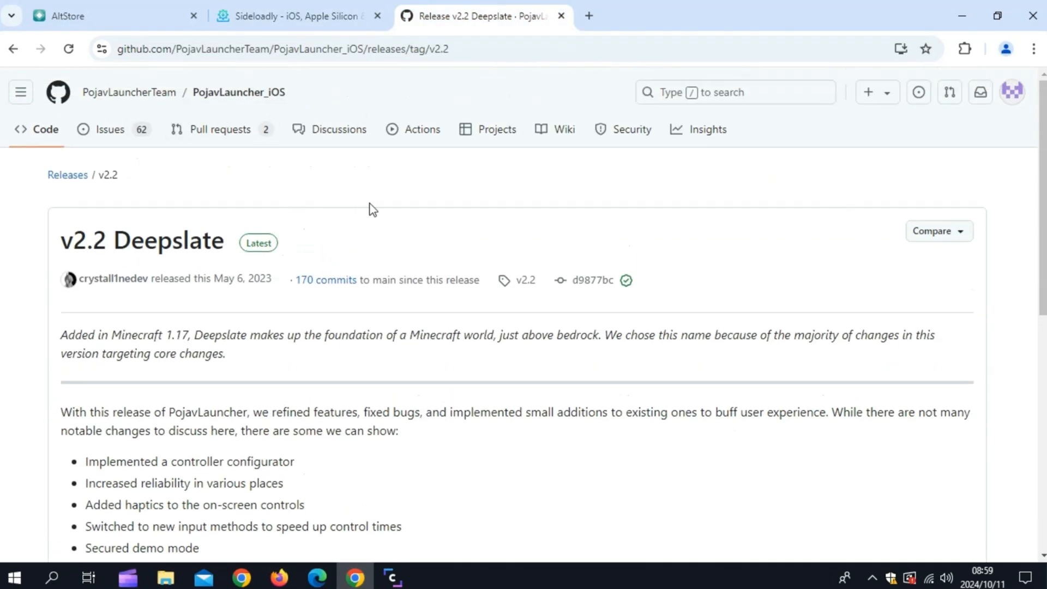
scroll(down, 3)
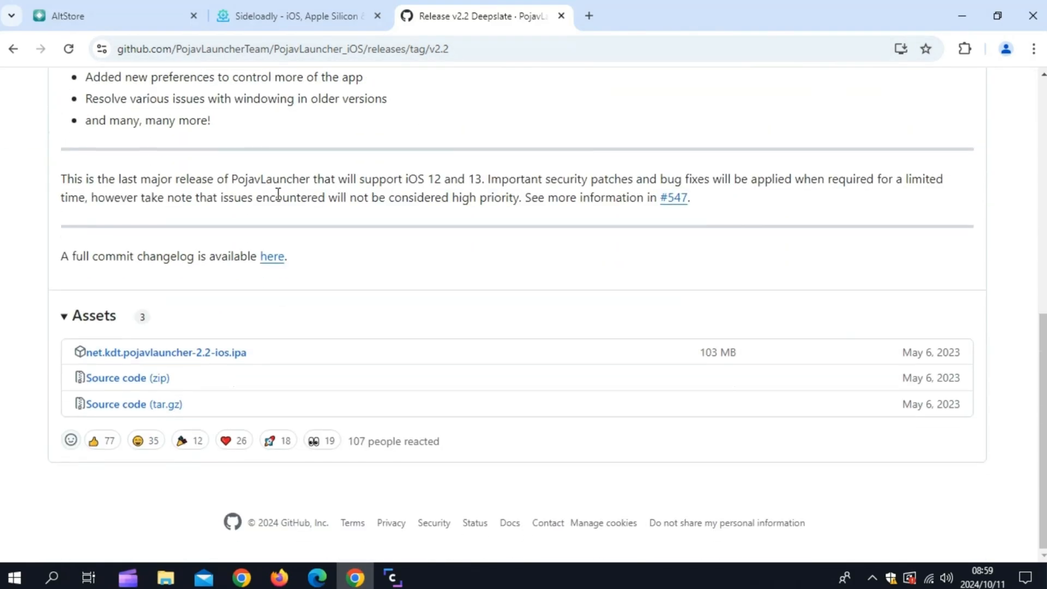
click(165, 353)
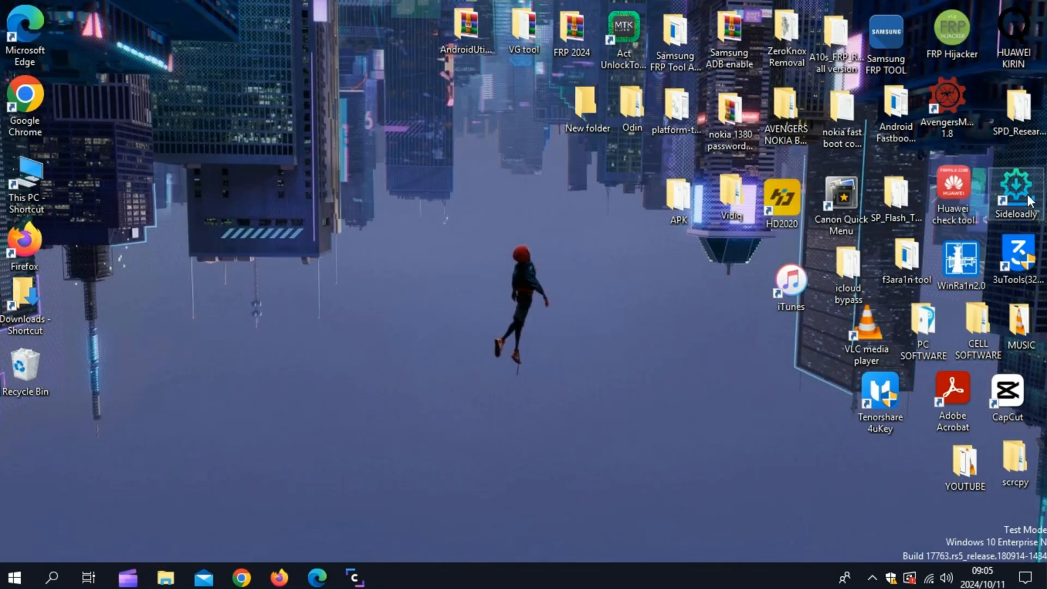
mouse_move(1016, 194)
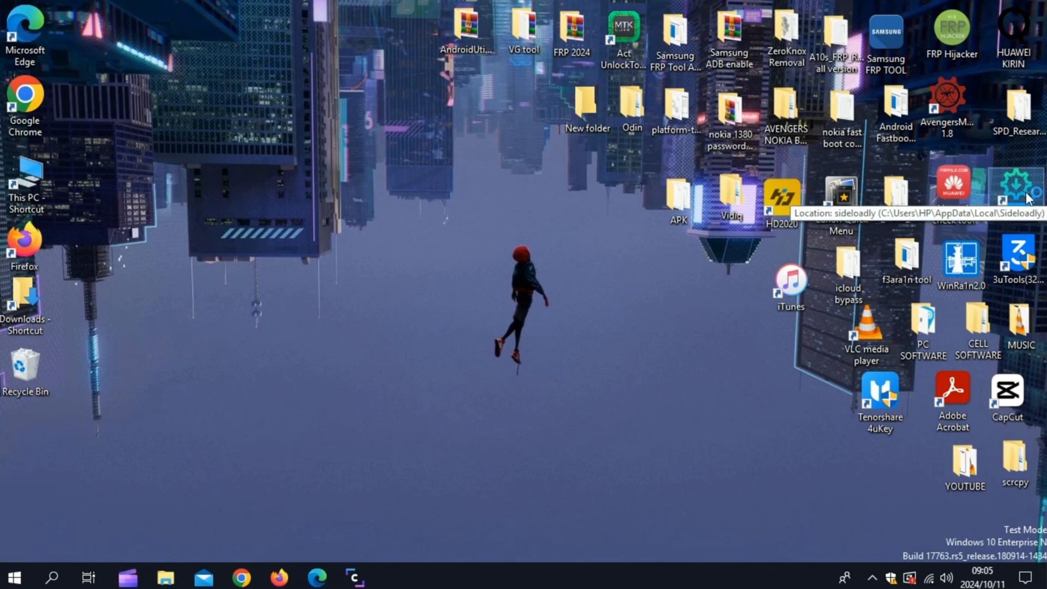
- Launch Sideloadly with the iPhone connected and load the PojavLauncher 2.2 ipa into the IPA box
double_click(1012, 186)
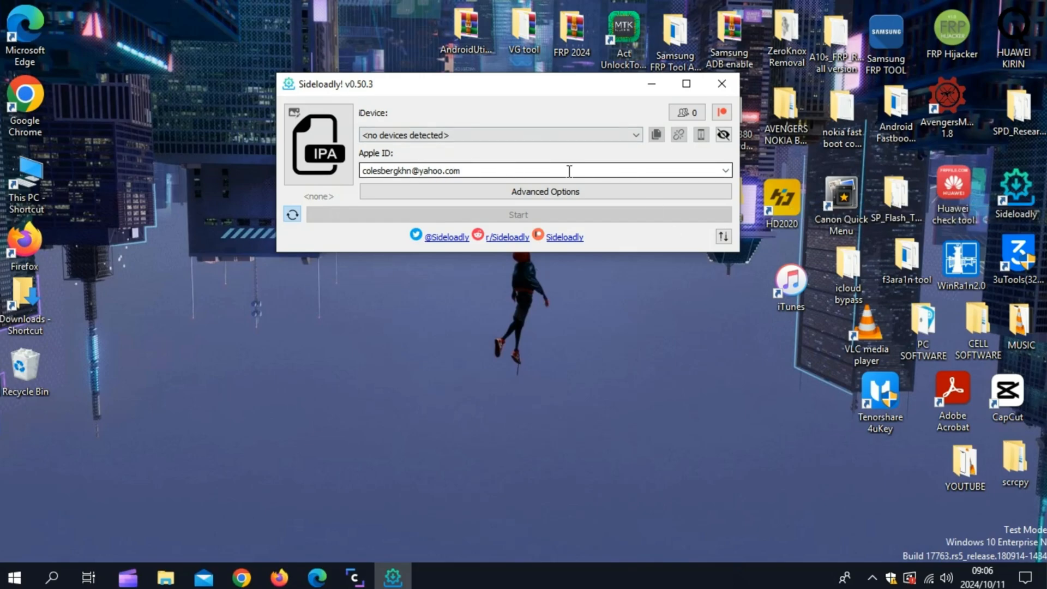
mouse_move(600, 247)
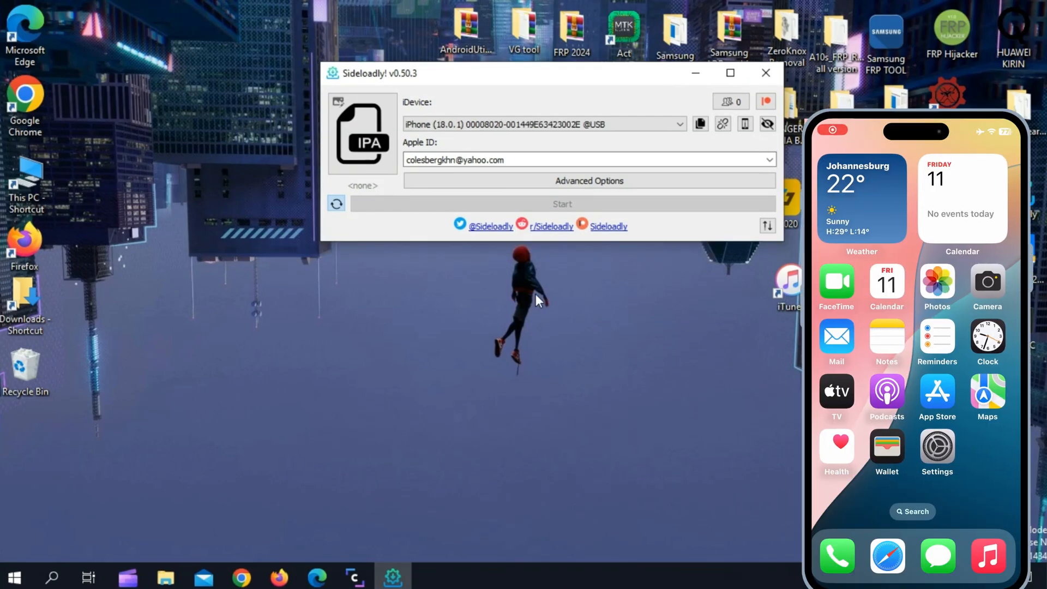
click(164, 577)
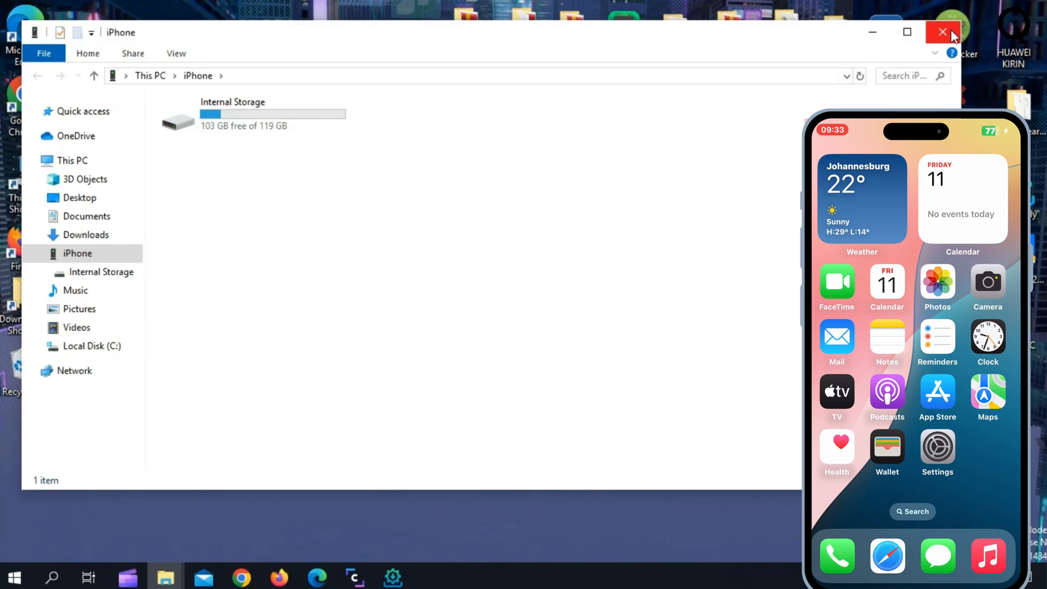
click(942, 31)
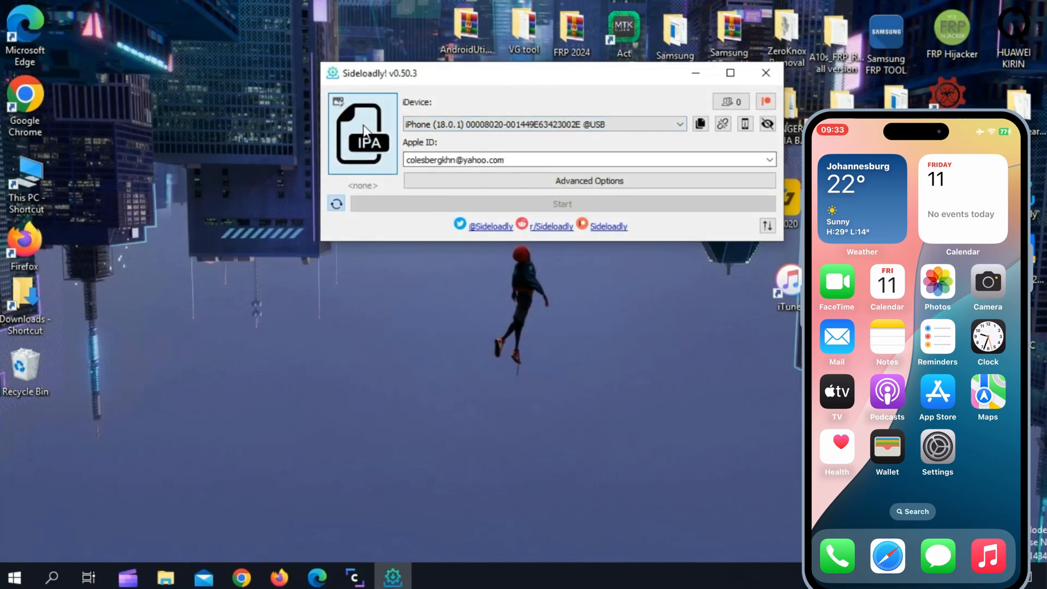
click(362, 132)
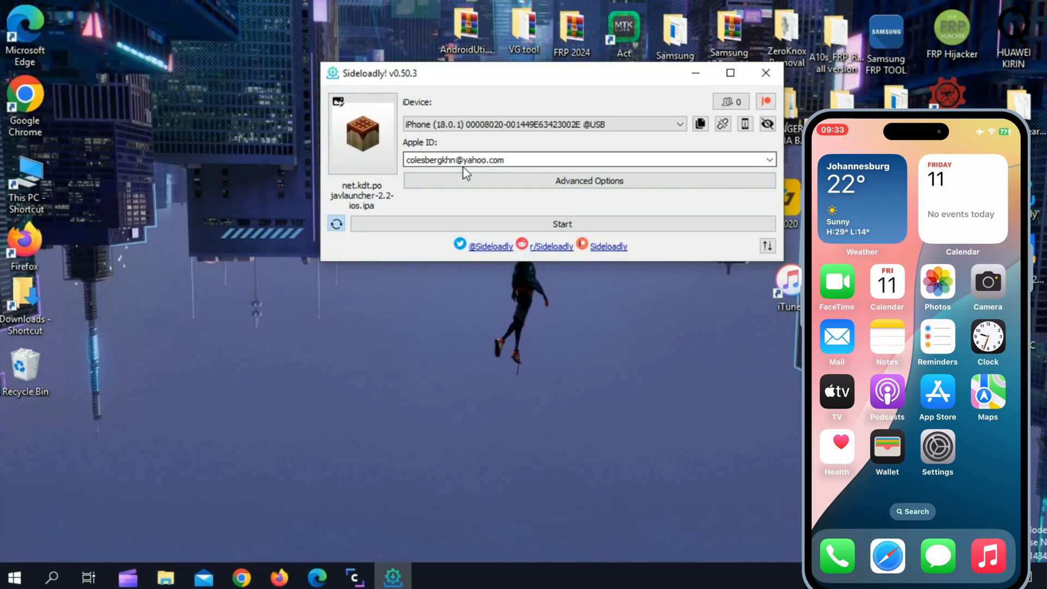
- Start Sideloadly signing and uploading PojavLauncher to the iPhone
click(561, 223)
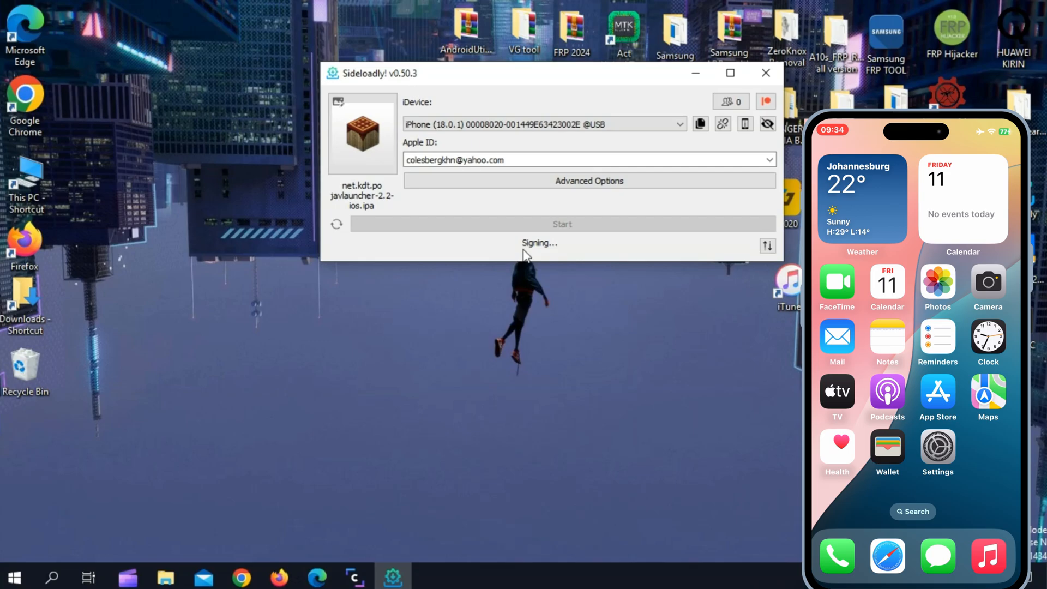
mouse_move(457, 260)
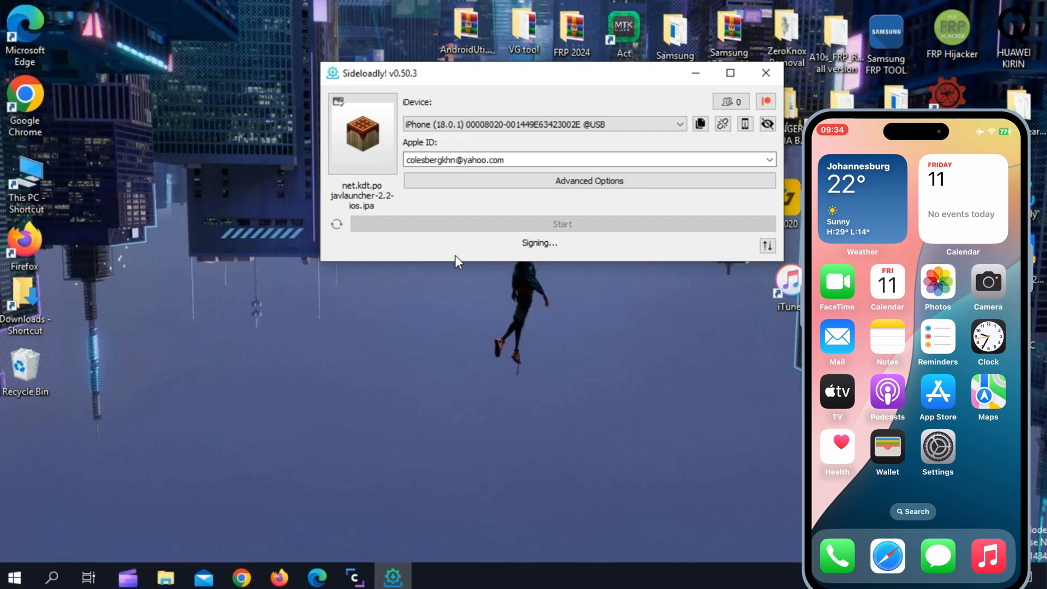
mouse_move(504, 255)
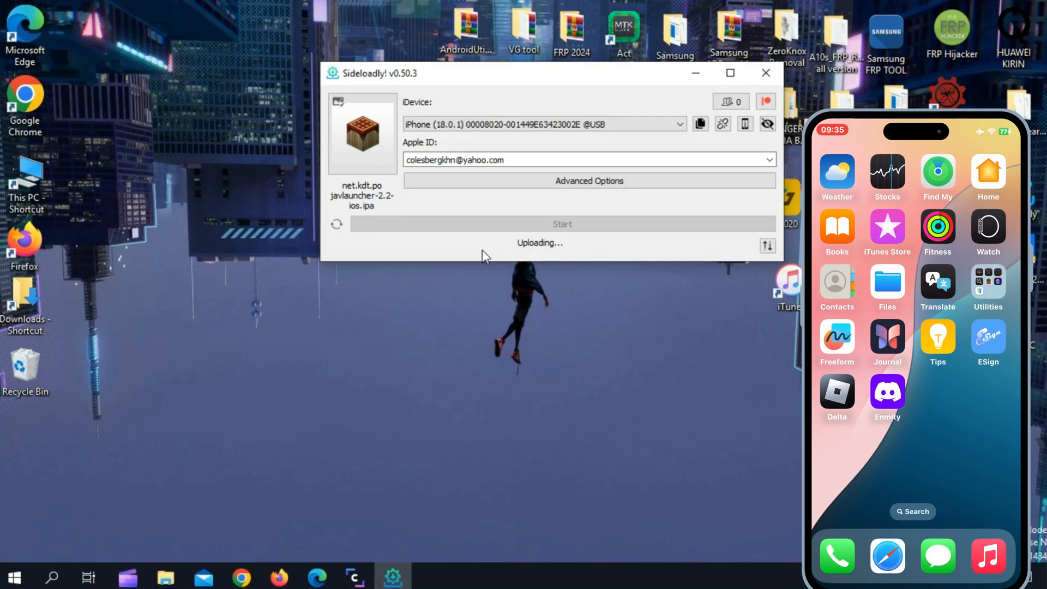
mouse_move(535, 264)
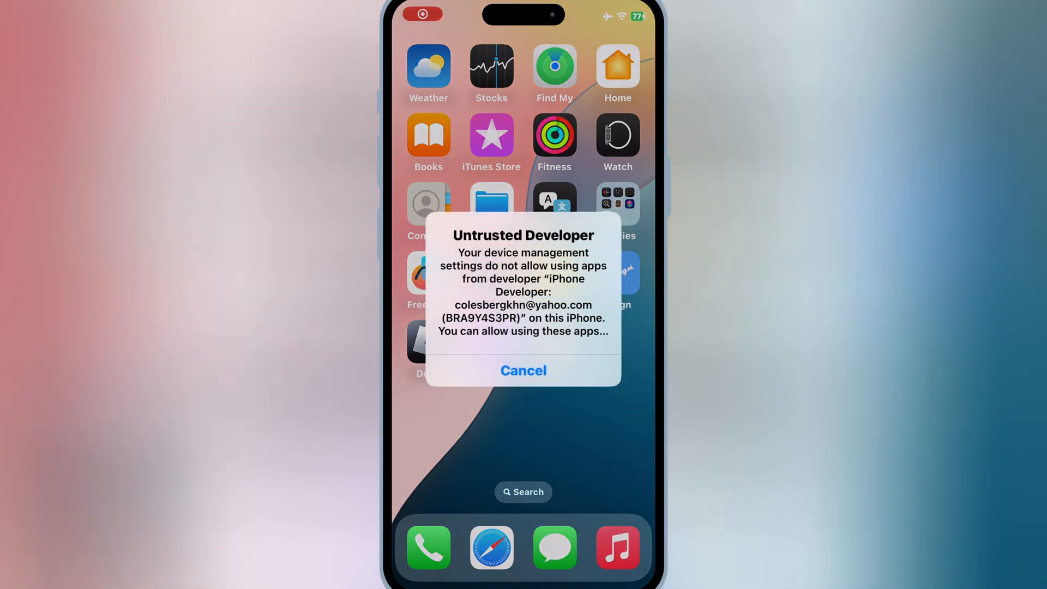
- Dismiss the Untrusted Developer alert and trust the developer profile in VPN & Device Management
click(522, 369)
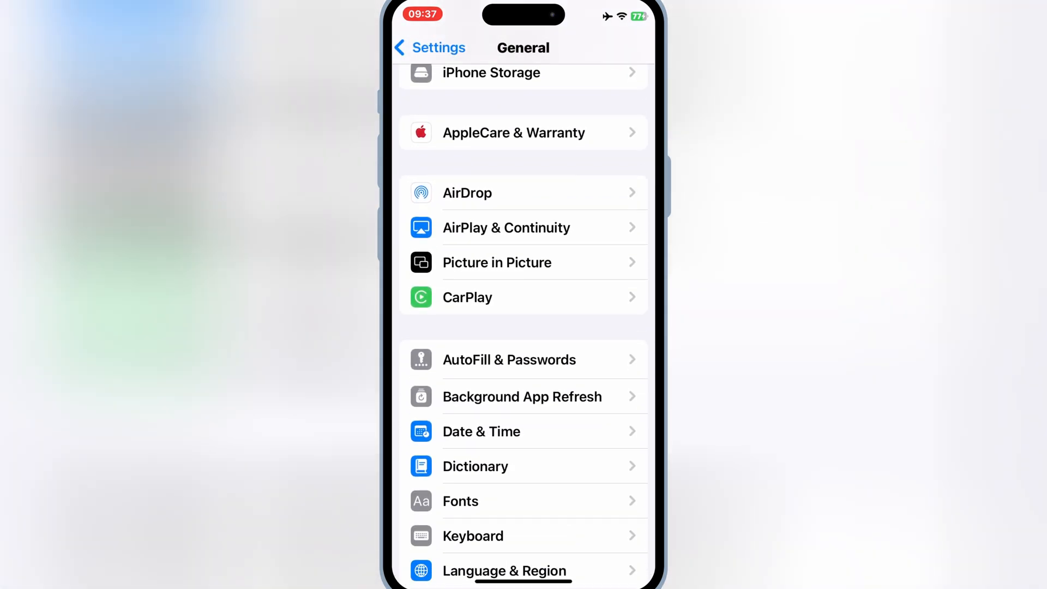
scroll(down, 3)
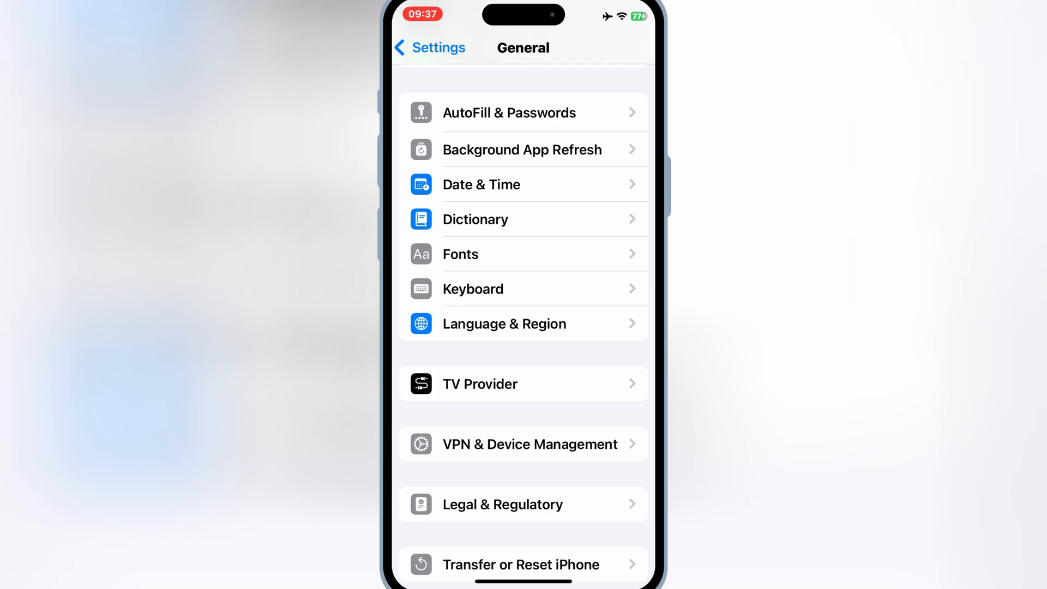
click(529, 444)
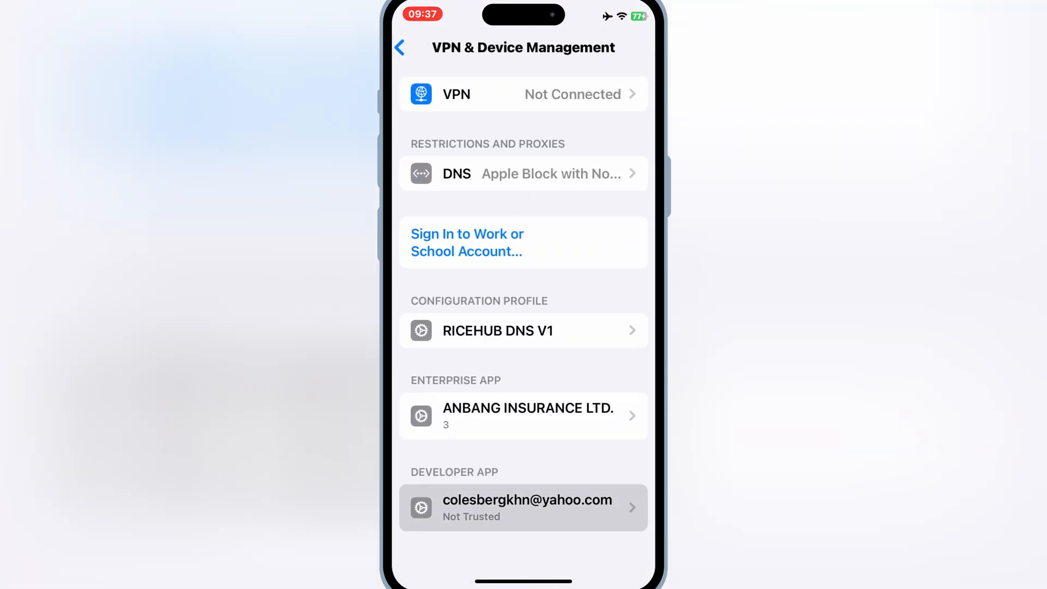
click(522, 507)
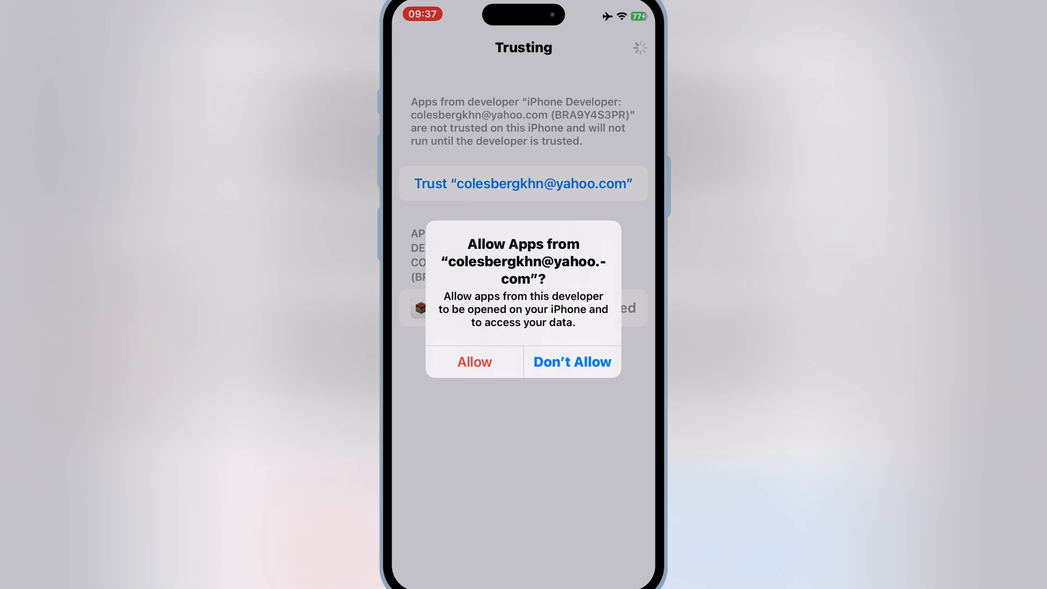
click(473, 361)
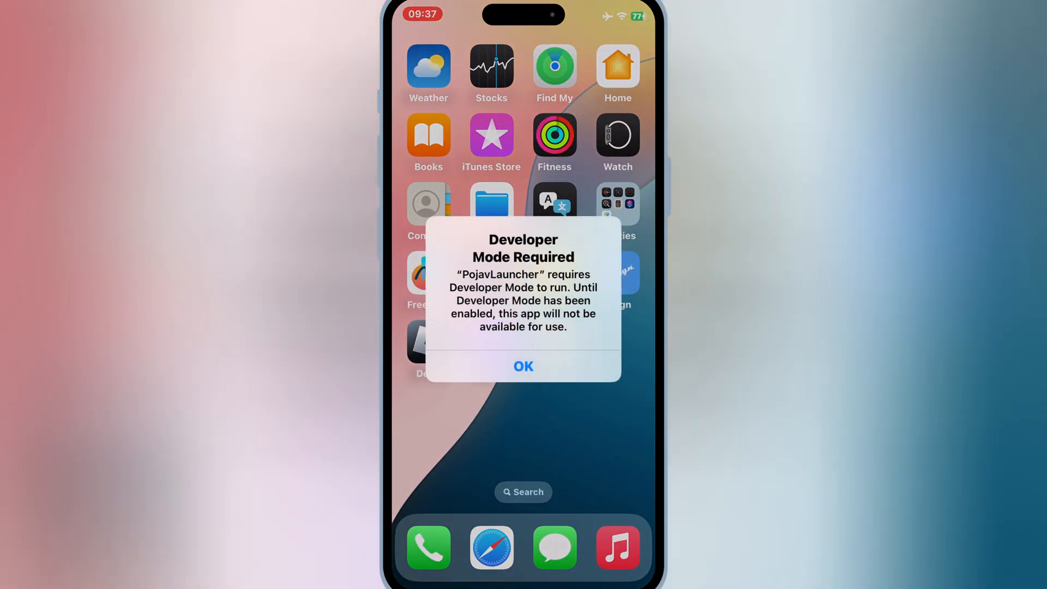
- Enable Developer Mode under Privacy & Security and restart the iPhone
click(522, 367)
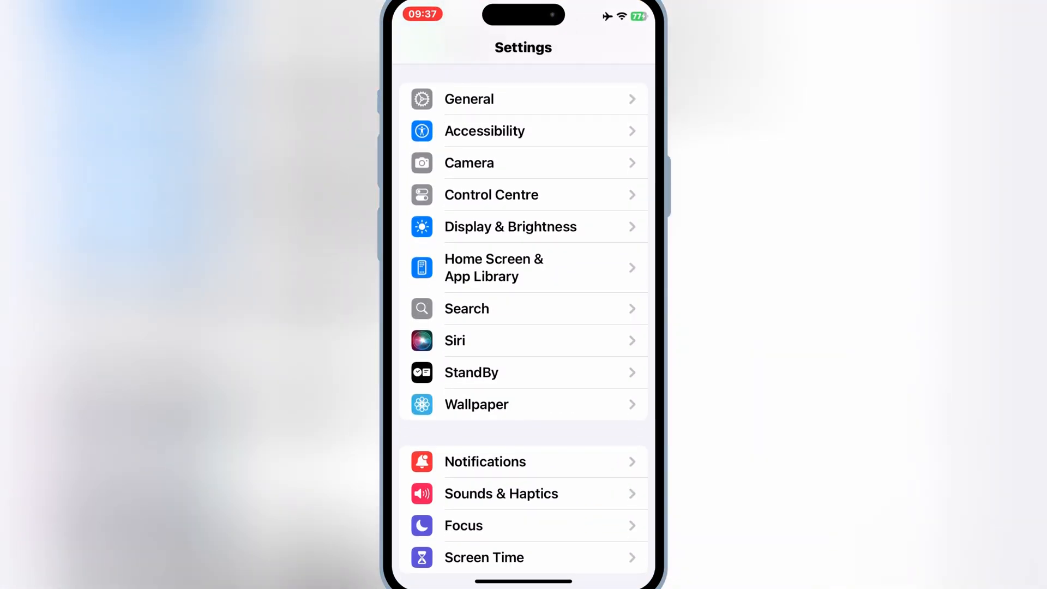
scroll(down, 3)
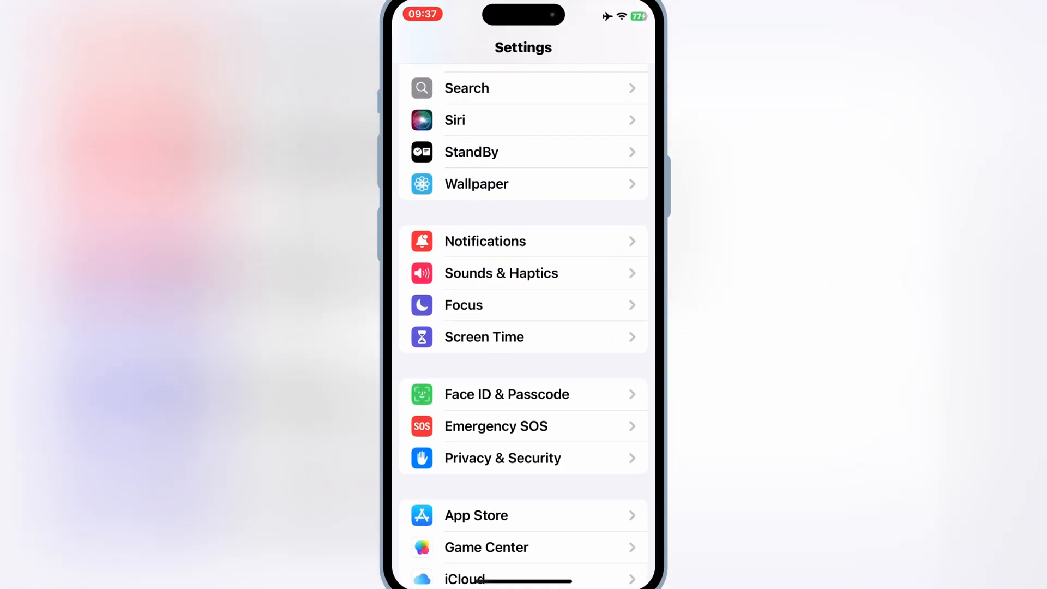
click(502, 458)
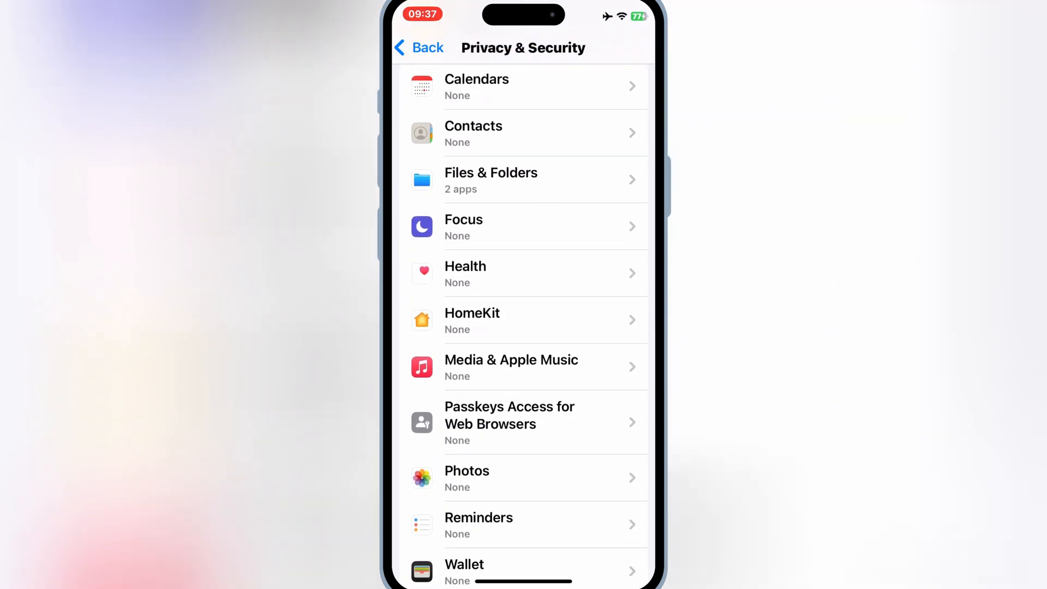
scroll(down, 3)
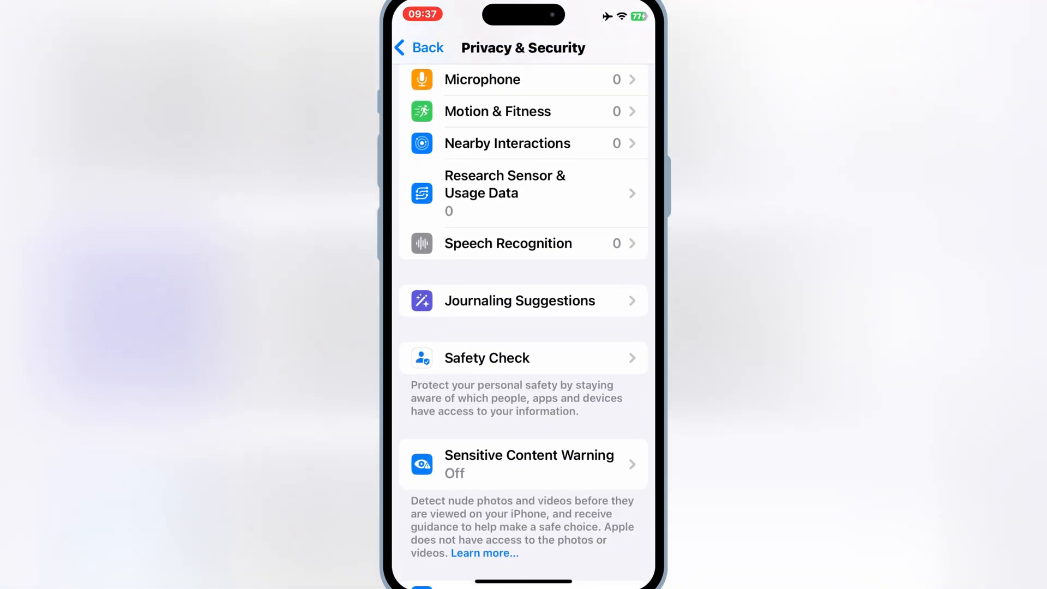
scroll(down, 3)
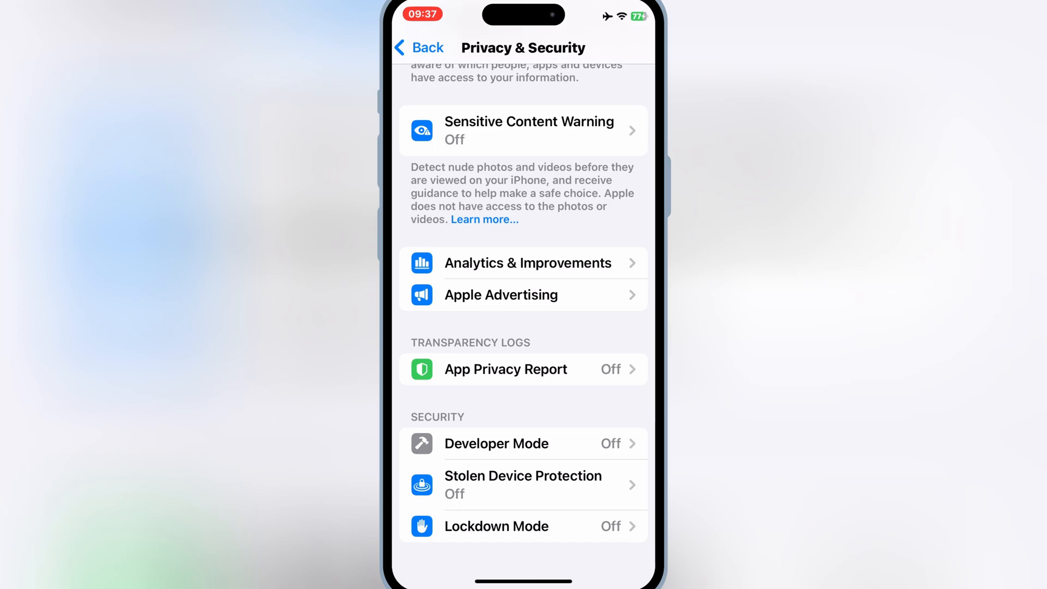
click(522, 443)
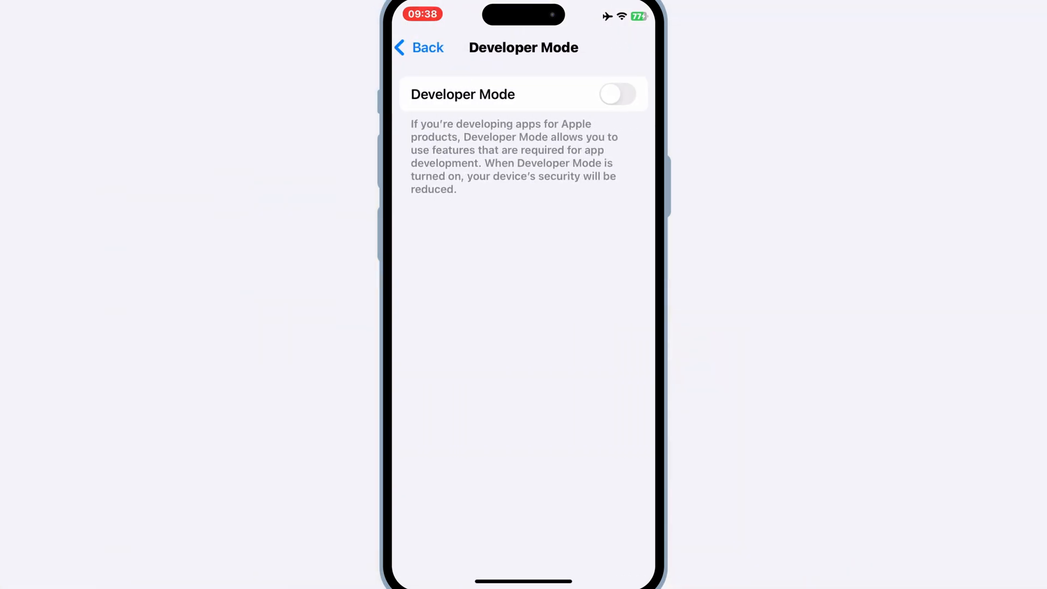
click(616, 93)
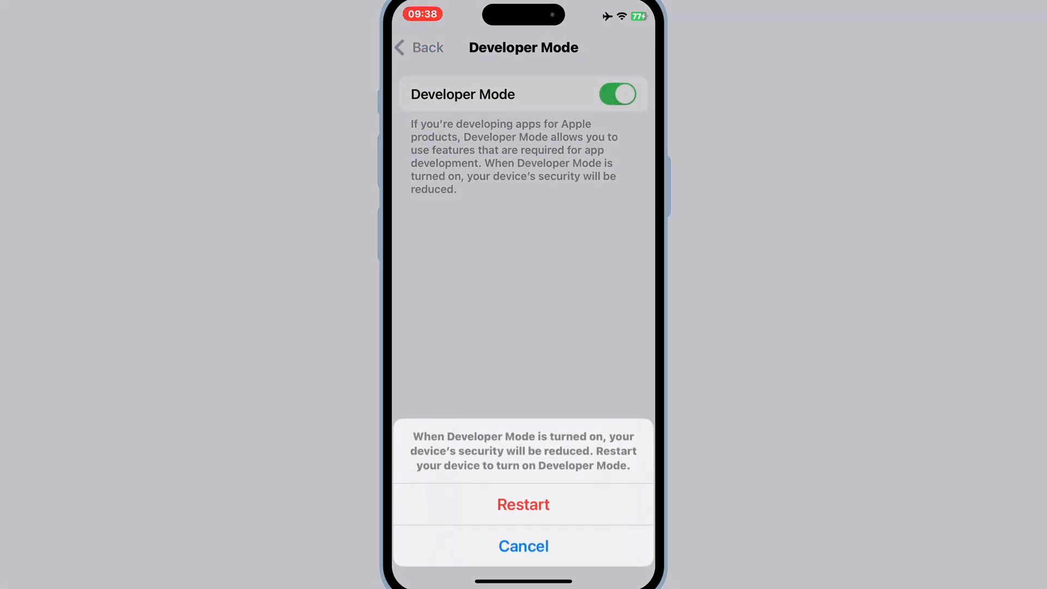
click(523, 504)
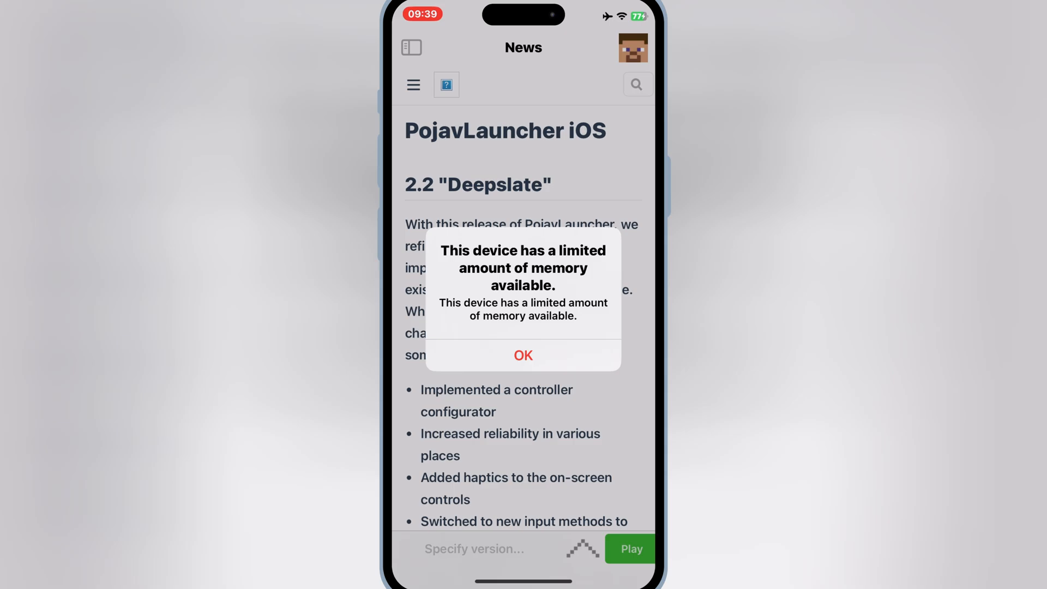
- Clear PojavLauncher's limited-memory warning after it opens
click(522, 355)
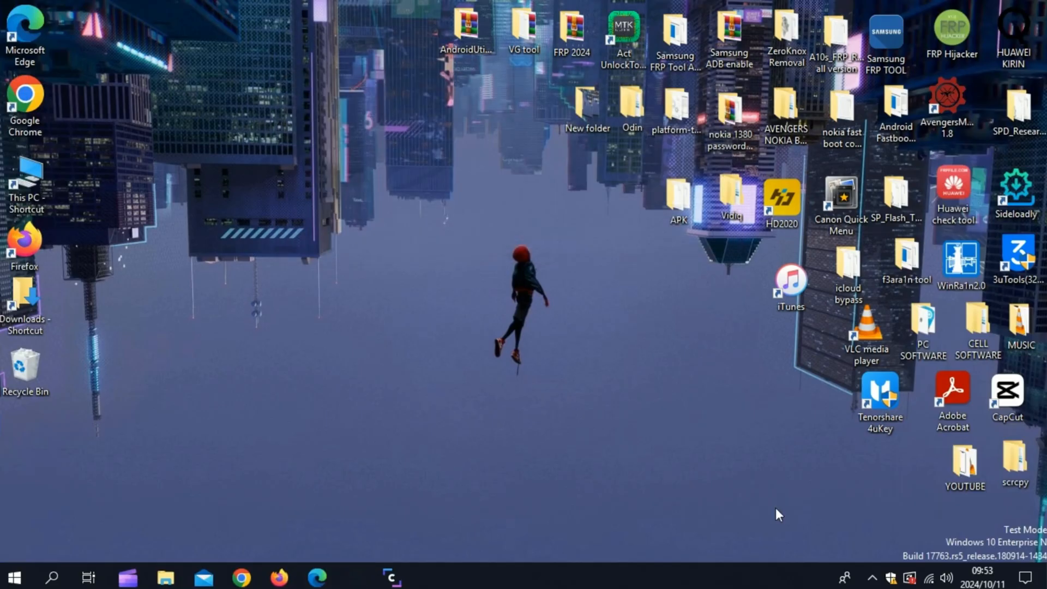
- Bring up Sideloadly's tray menu to reach Enable JIT for PojavLauncher v2.2
click(871, 577)
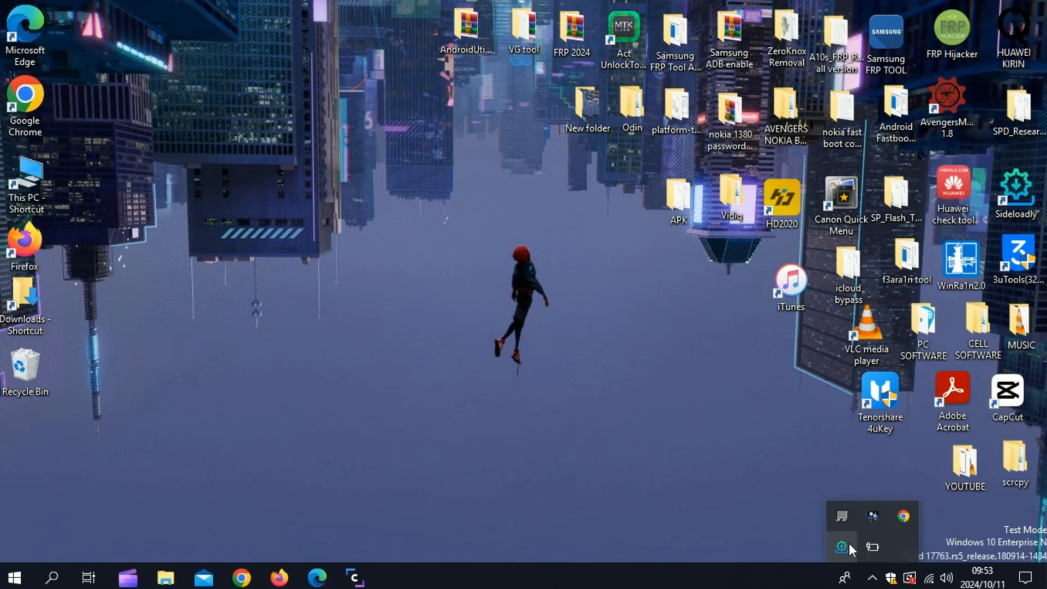
click(840, 547)
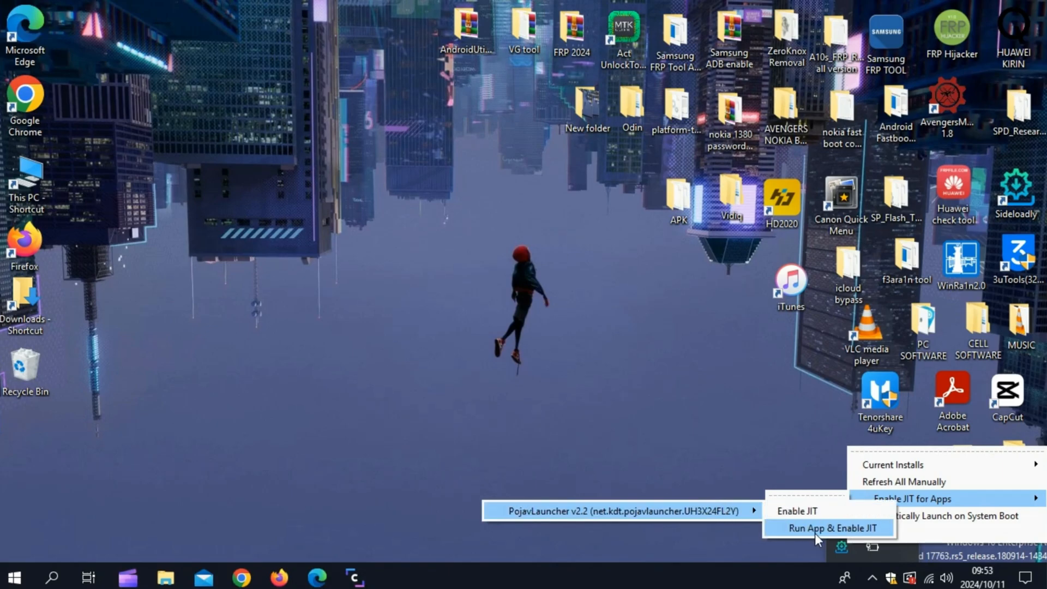
mouse_move(815, 535)
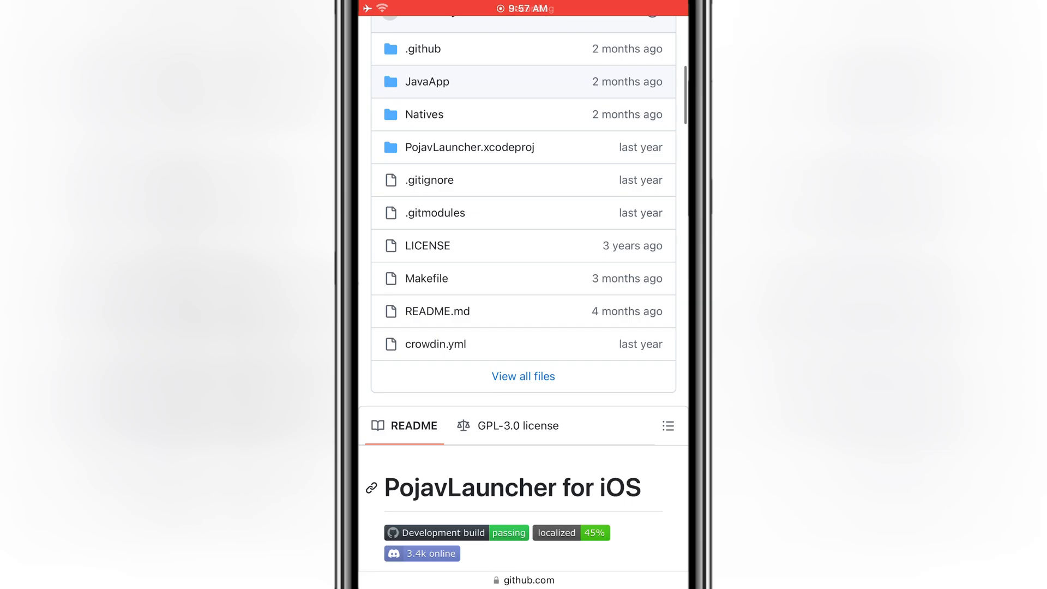
- From the README's Installing section, reach Releases and download net.kdt.pojavlauncher-2.2-ios.ipa
scroll(down, 3)
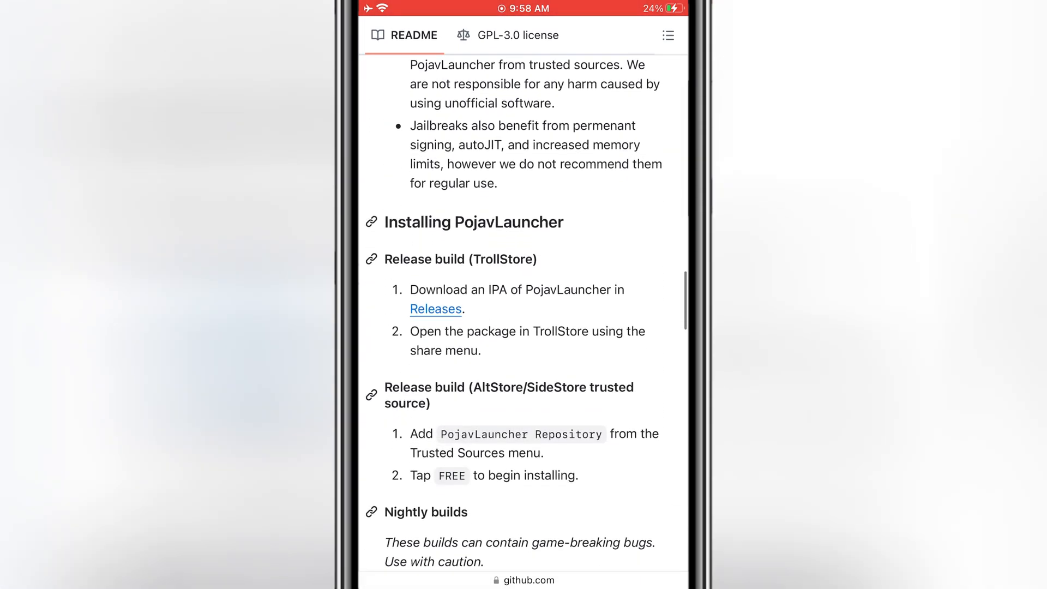
scroll(down, 3)
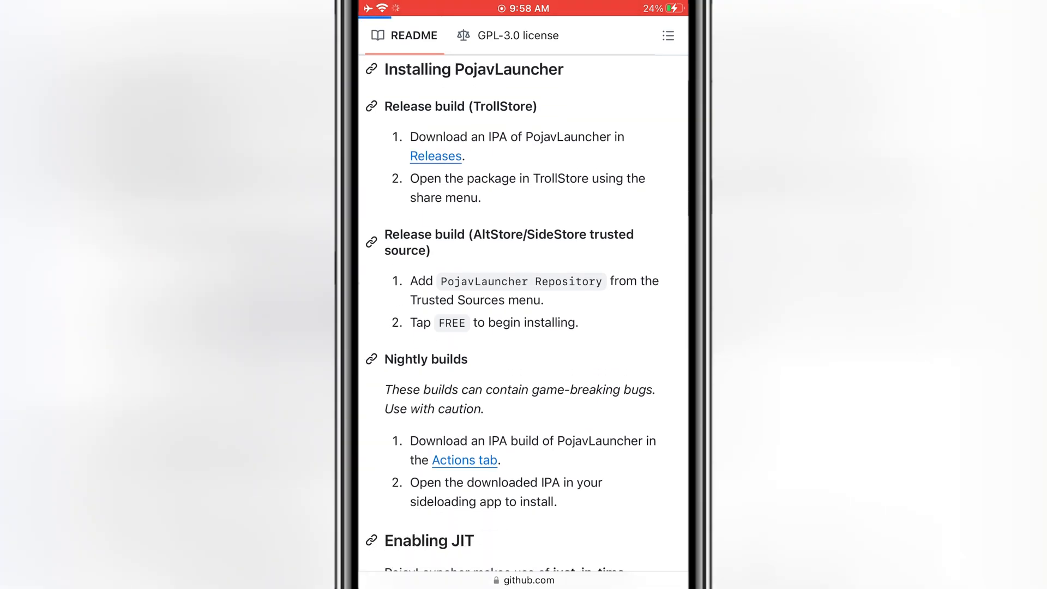
click(435, 156)
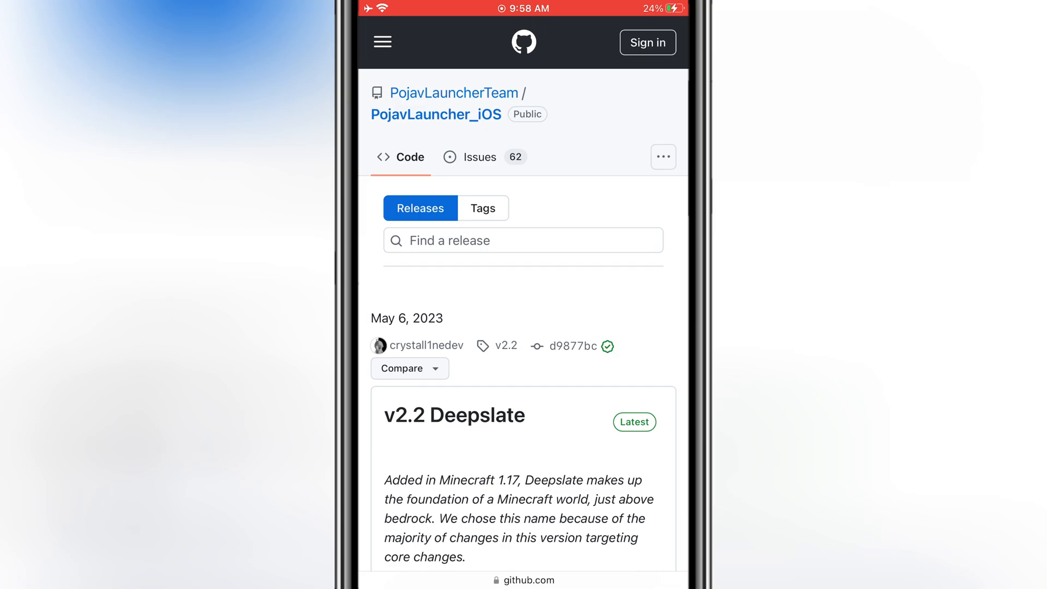
scroll(down, 3)
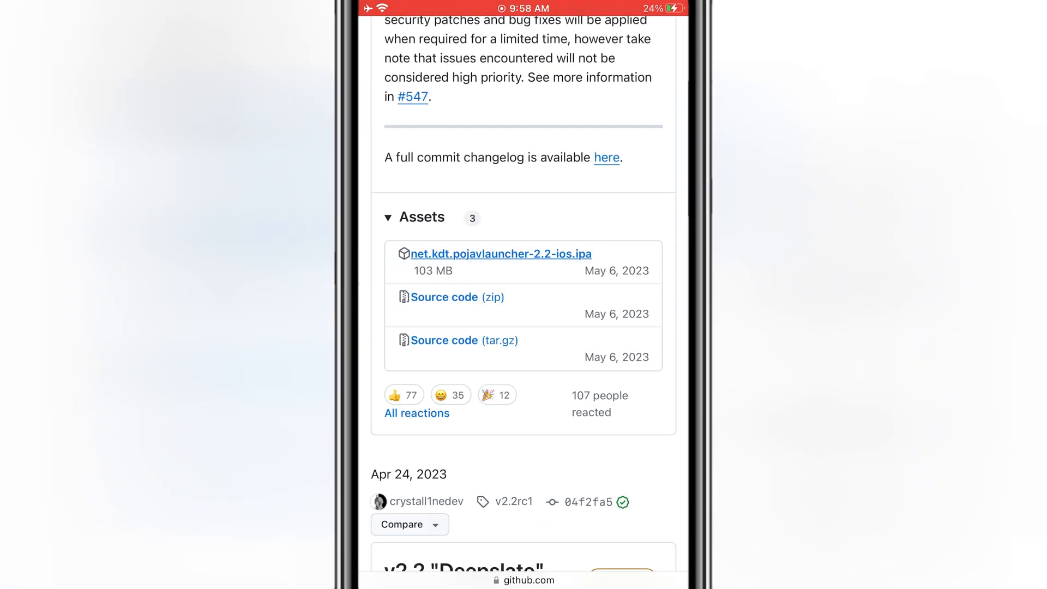
click(500, 254)
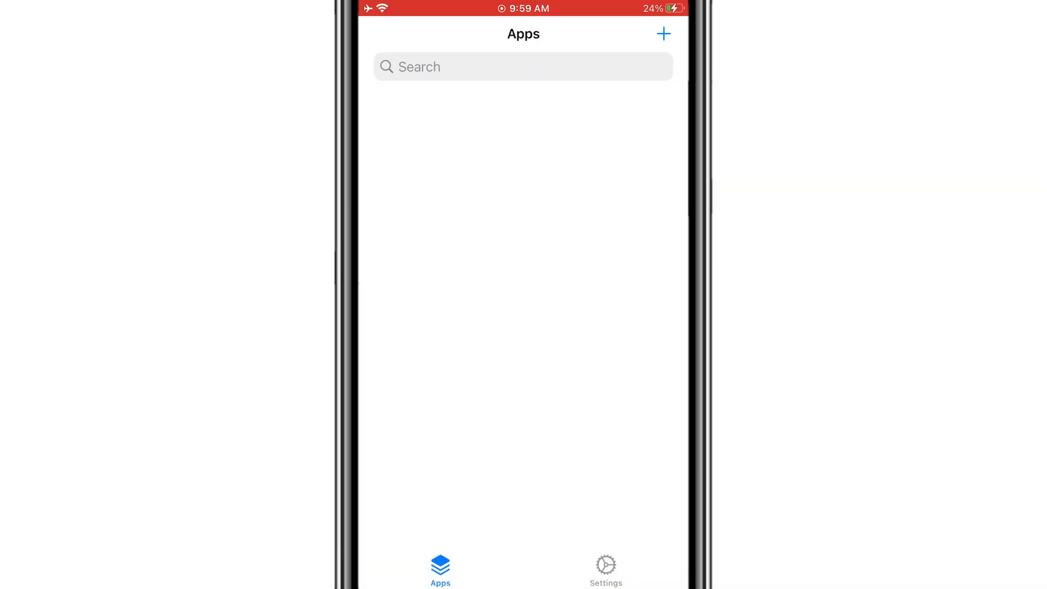
- Install the PojavLauncher 2.2 IPA from Downloads via Install IPA File and launch it
click(663, 34)
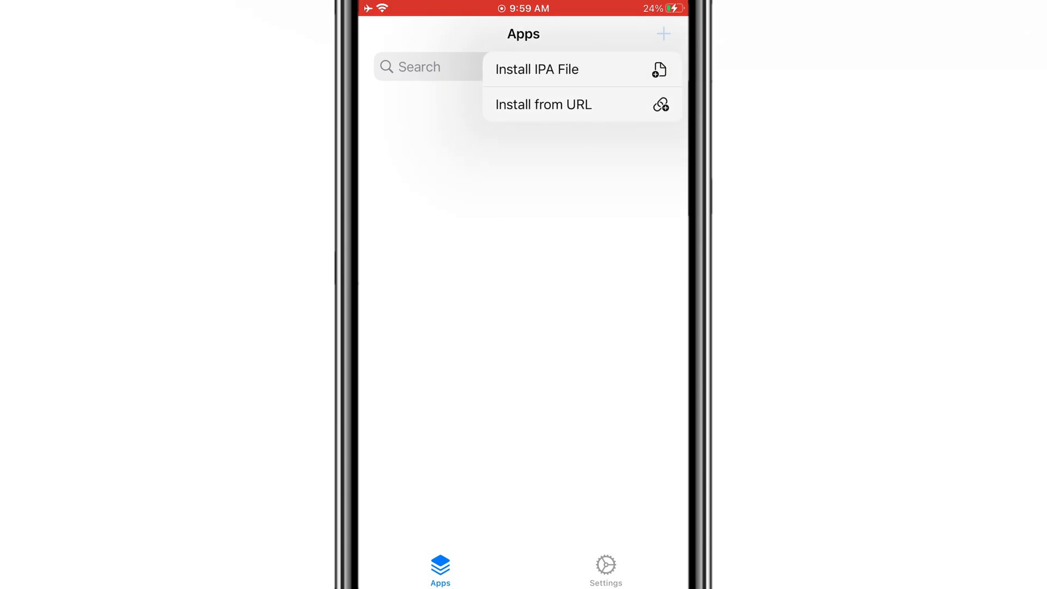
click(537, 69)
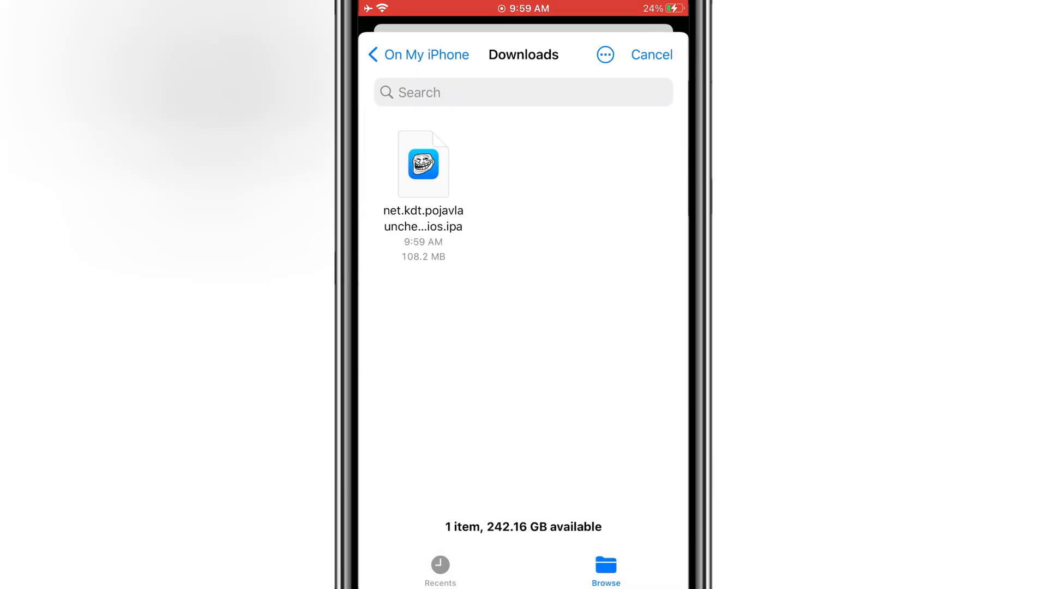
click(423, 164)
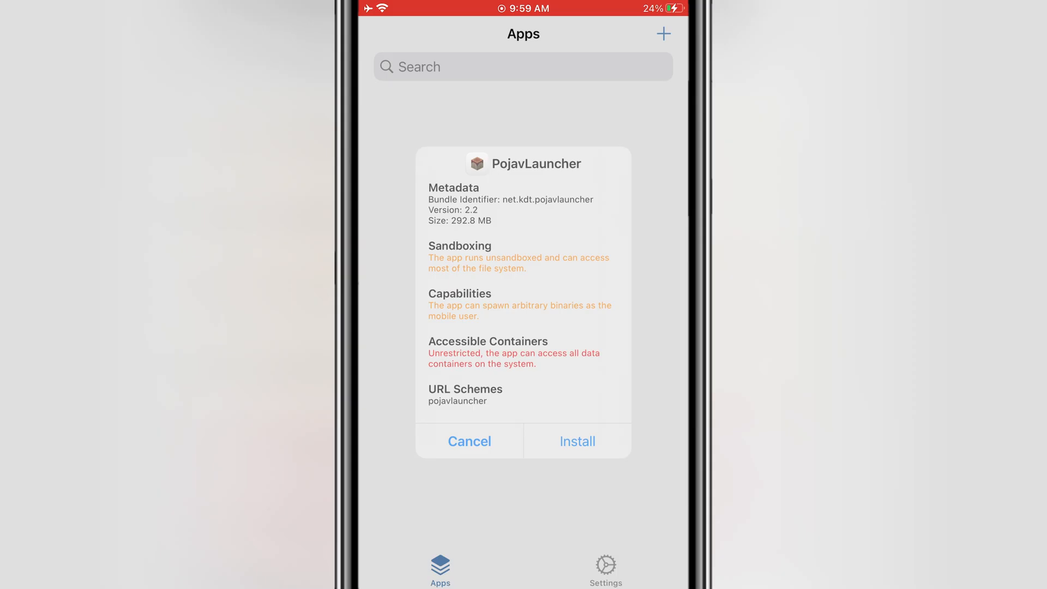
click(577, 440)
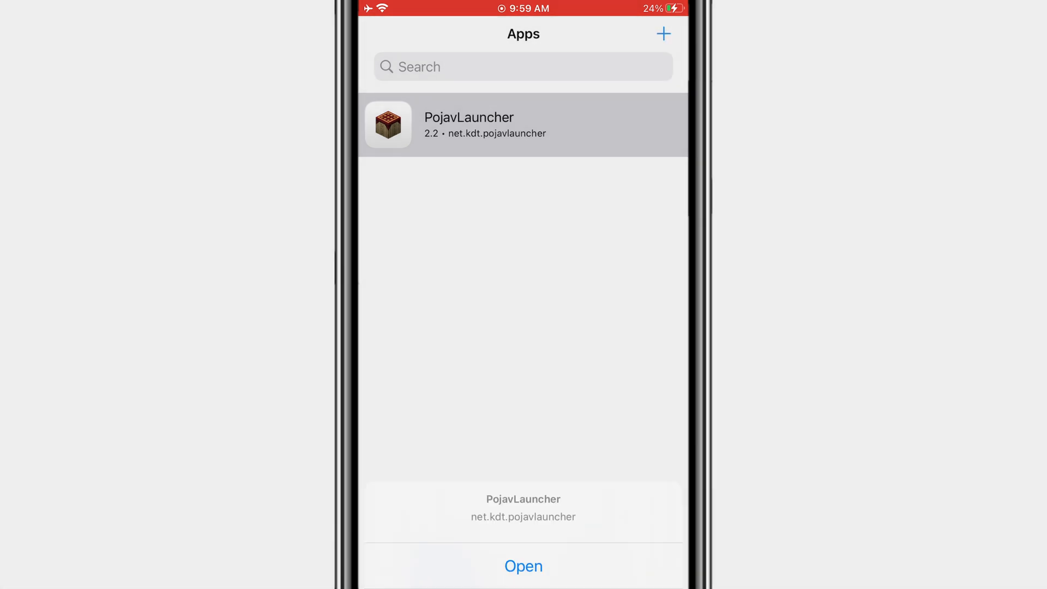
click(523, 566)
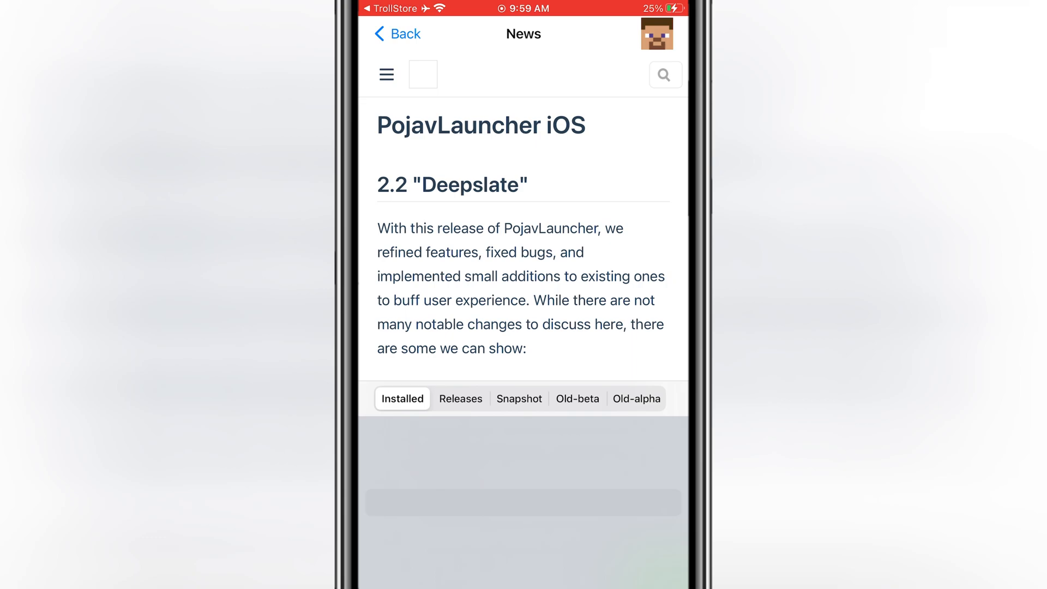
- Flip the version picker through Releases, Old-alpha, Releases, Snapshot, Old-beta and Old-alpha lists
click(460, 399)
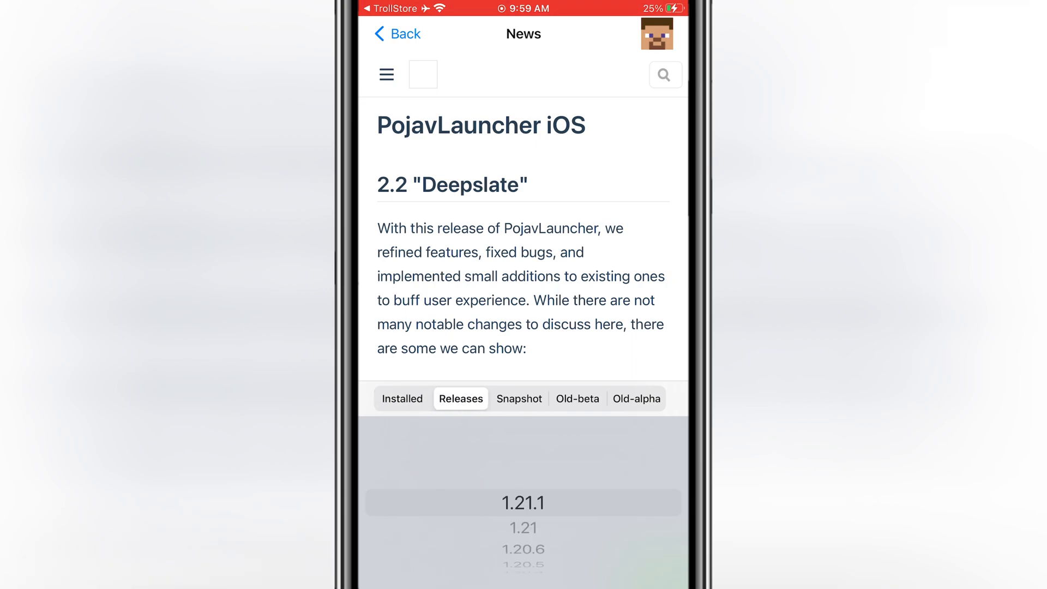
click(635, 397)
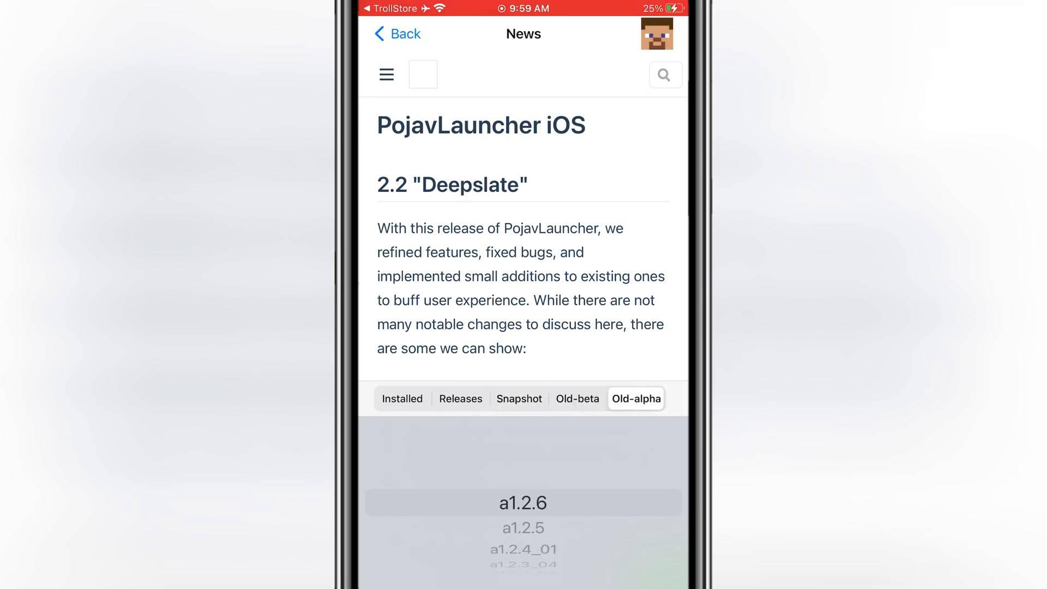
click(459, 398)
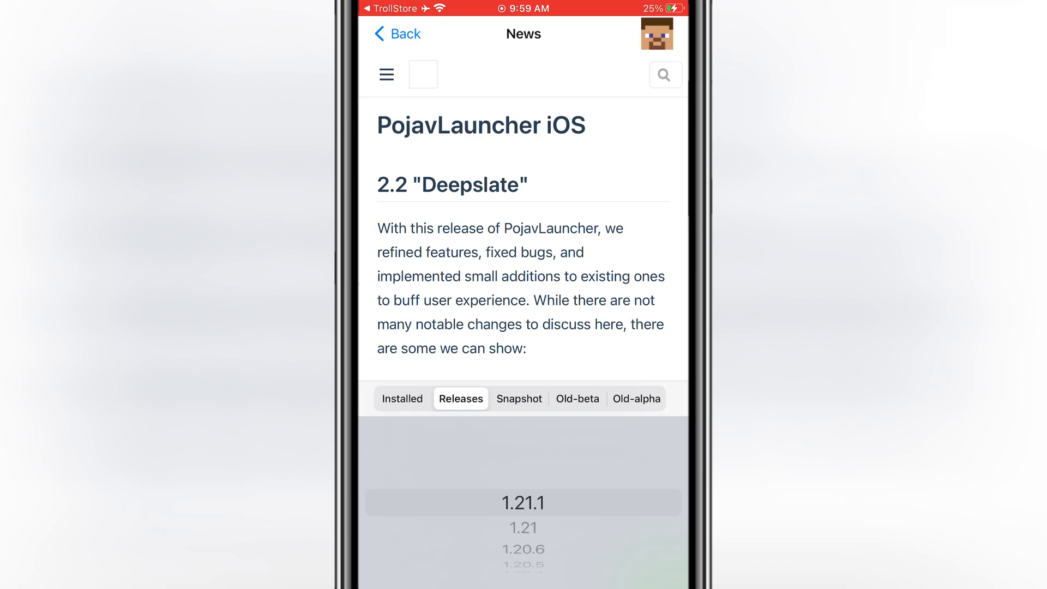
scroll(down, 3)
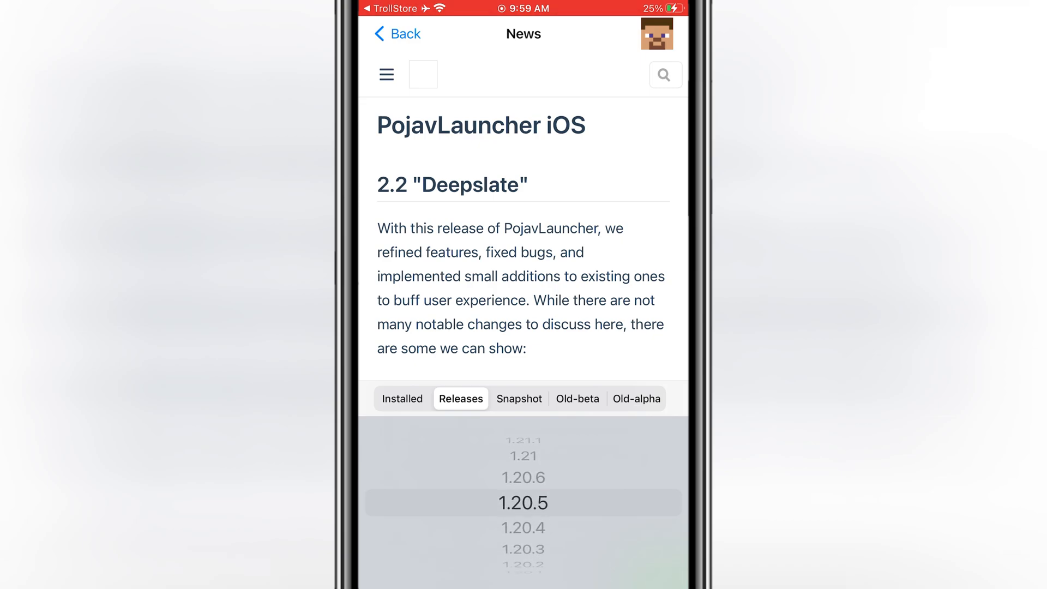
click(519, 398)
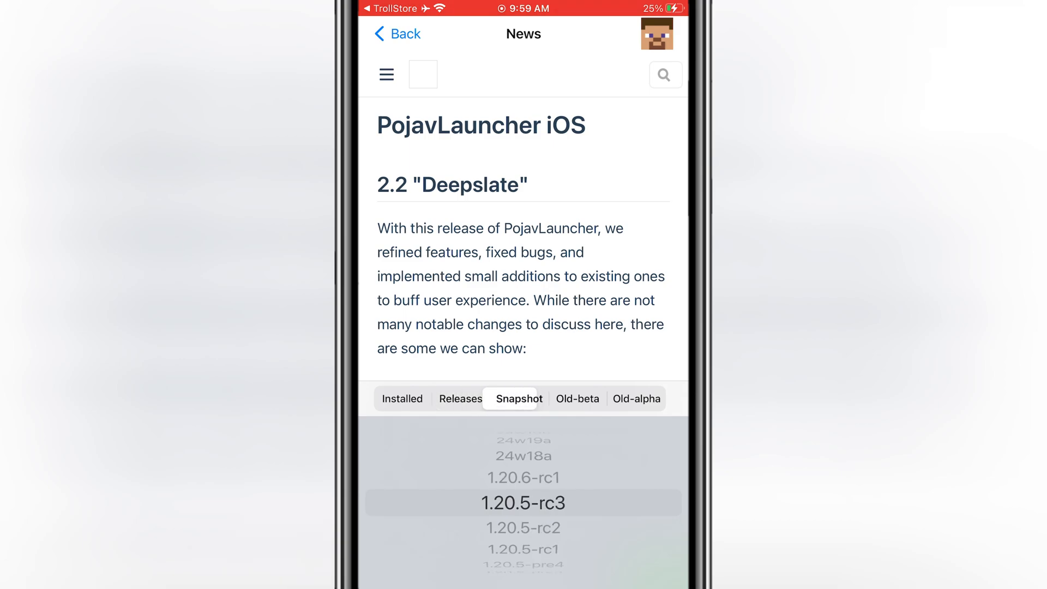
click(576, 398)
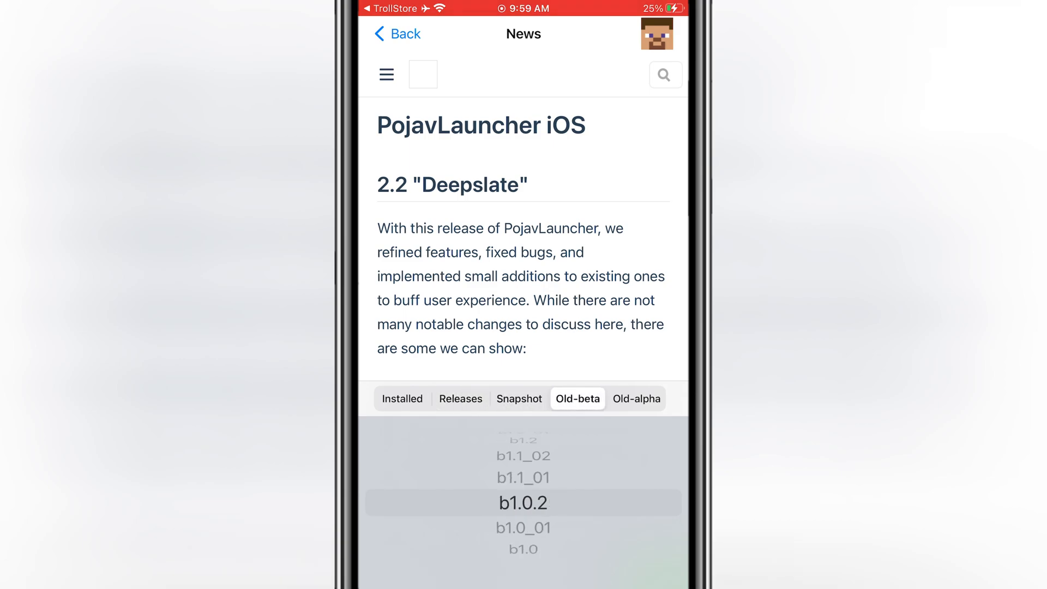
click(636, 399)
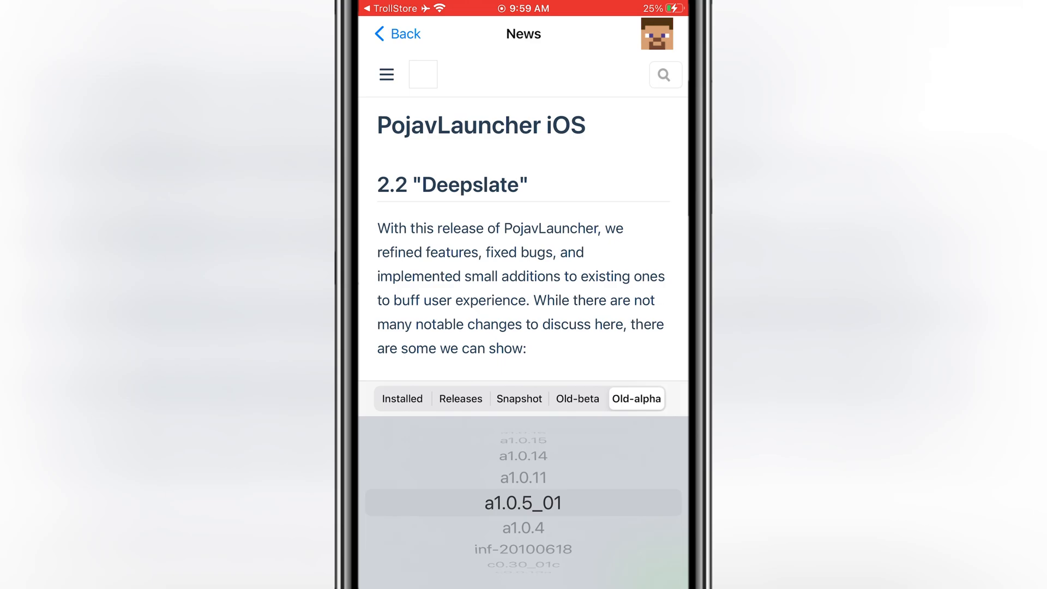